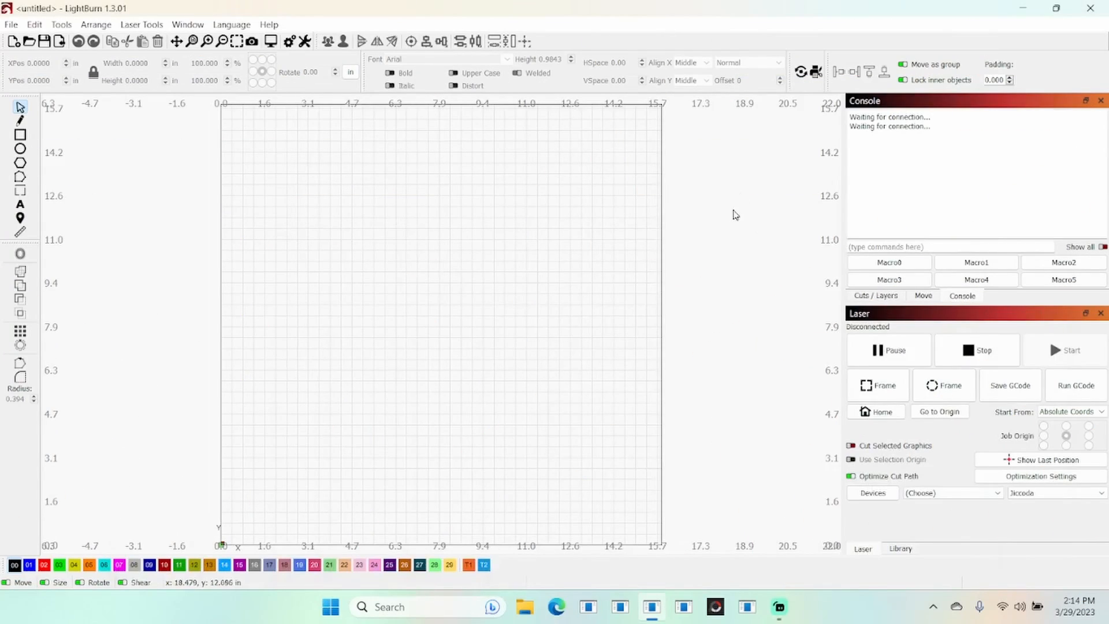
{"action": "mouse_move", "coordinate": [776, 478]}
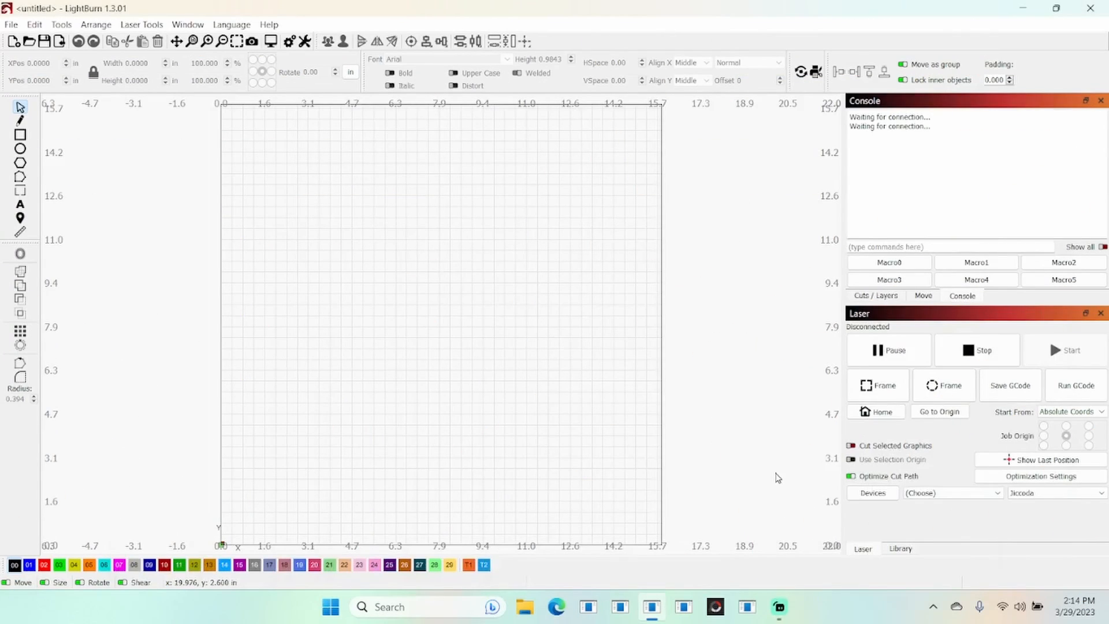
{"action": "mouse_move", "coordinate": [724, 429]}
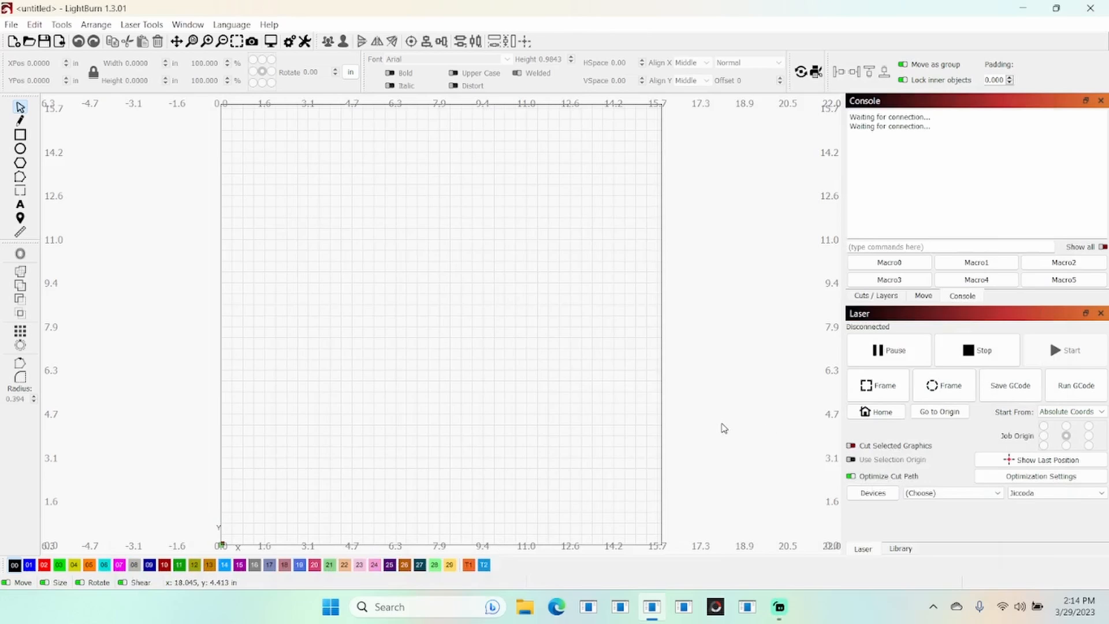
{"action": "mouse_move", "coordinate": [724, 470]}
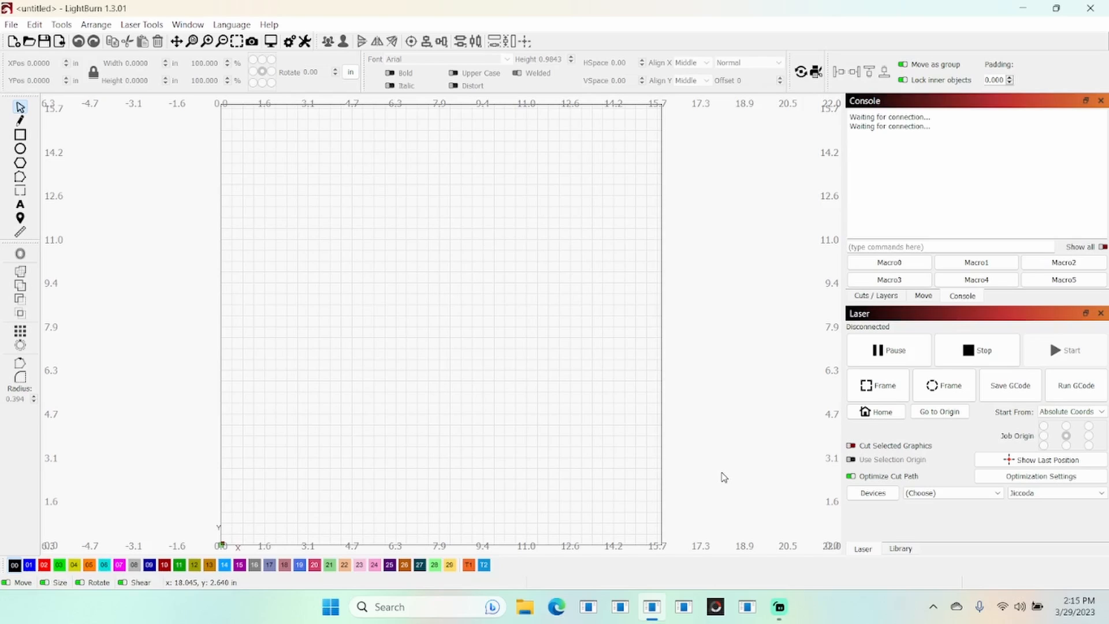
{"action": "mouse_move", "coordinate": [687, 255]}
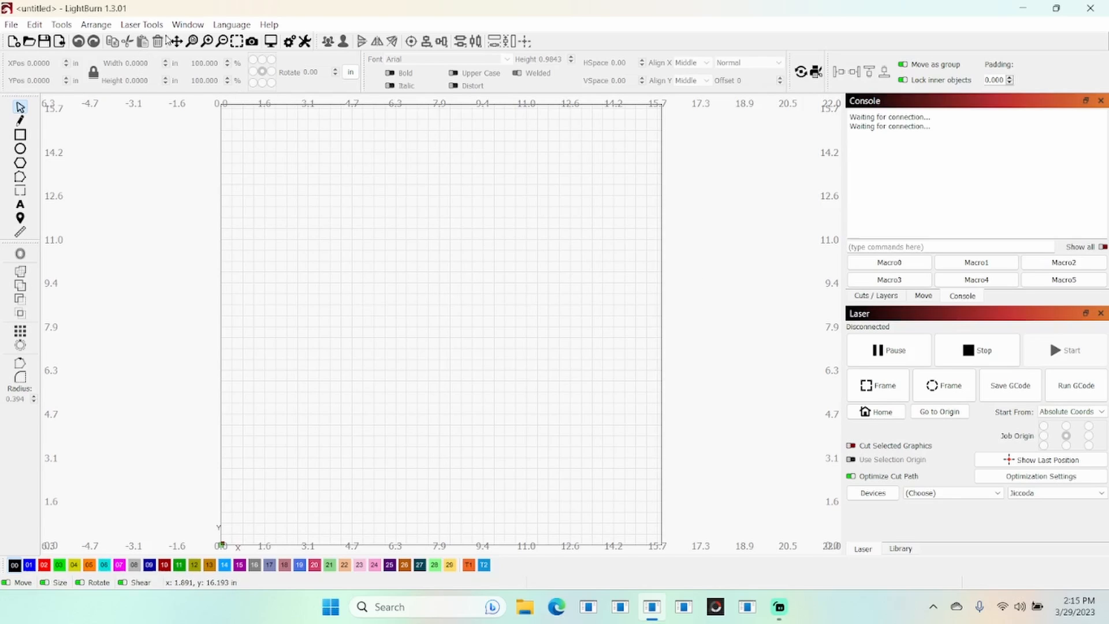
- Show the Camera Control panel from the Window menu with the live PH720 bed view
{"action": "left_click", "coordinate": [187, 24]}
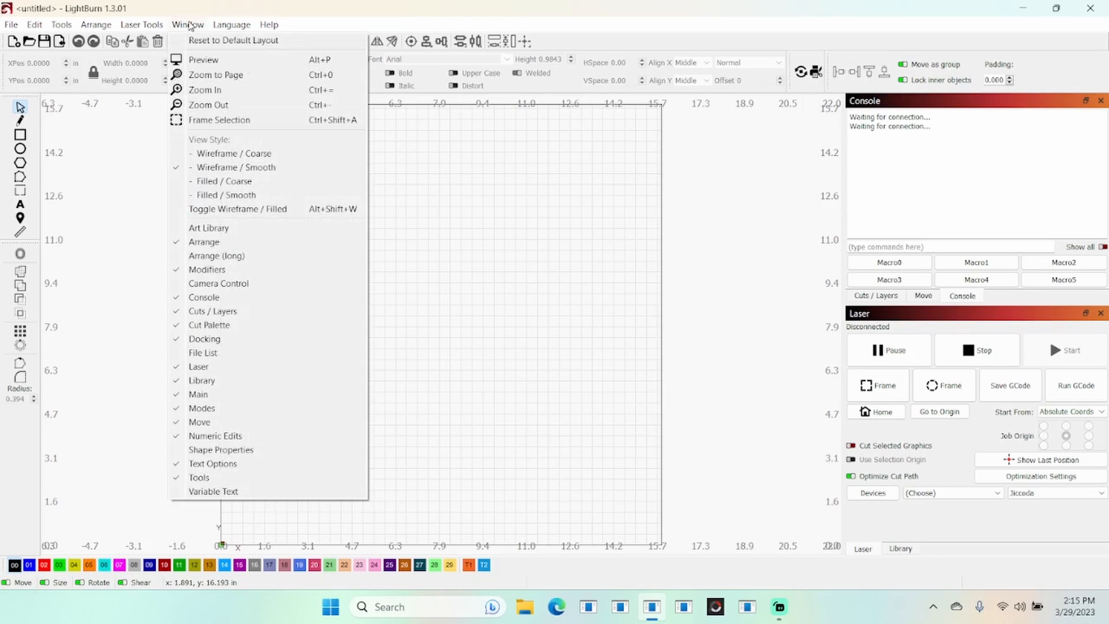
{"action": "mouse_move", "coordinate": [204, 297]}
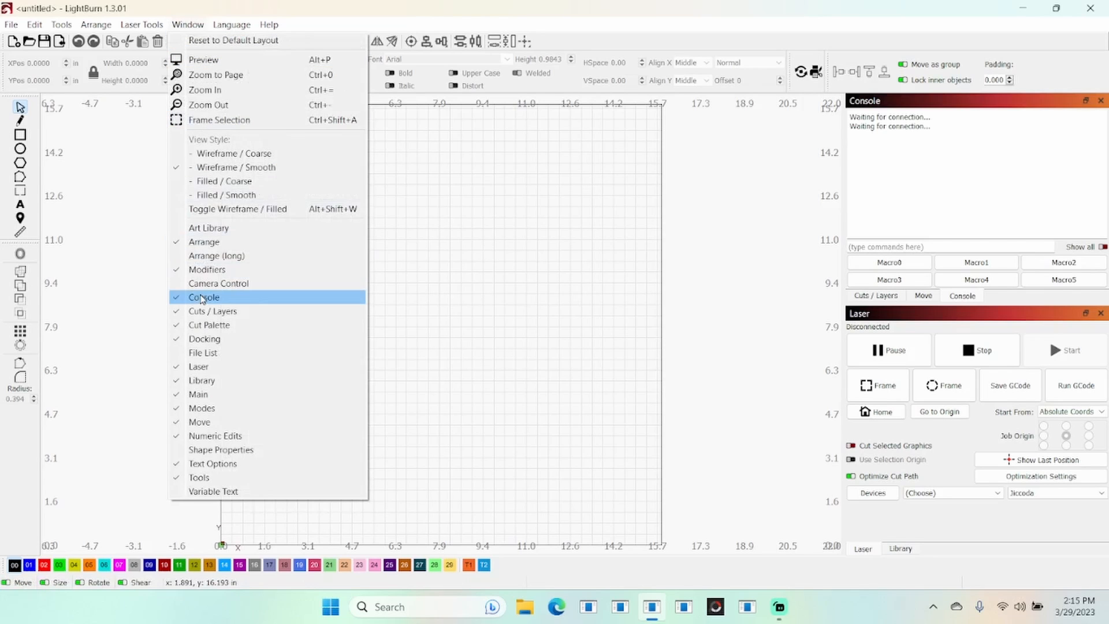
{"action": "left_click", "coordinate": [218, 283]}
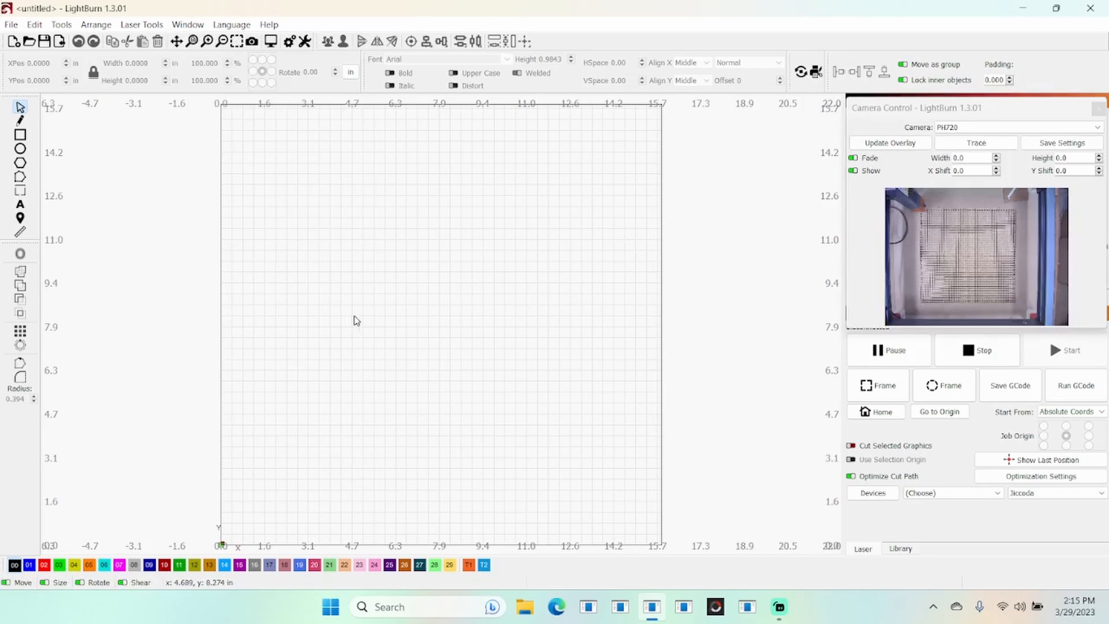
{"action": "mouse_move", "coordinate": [685, 302]}
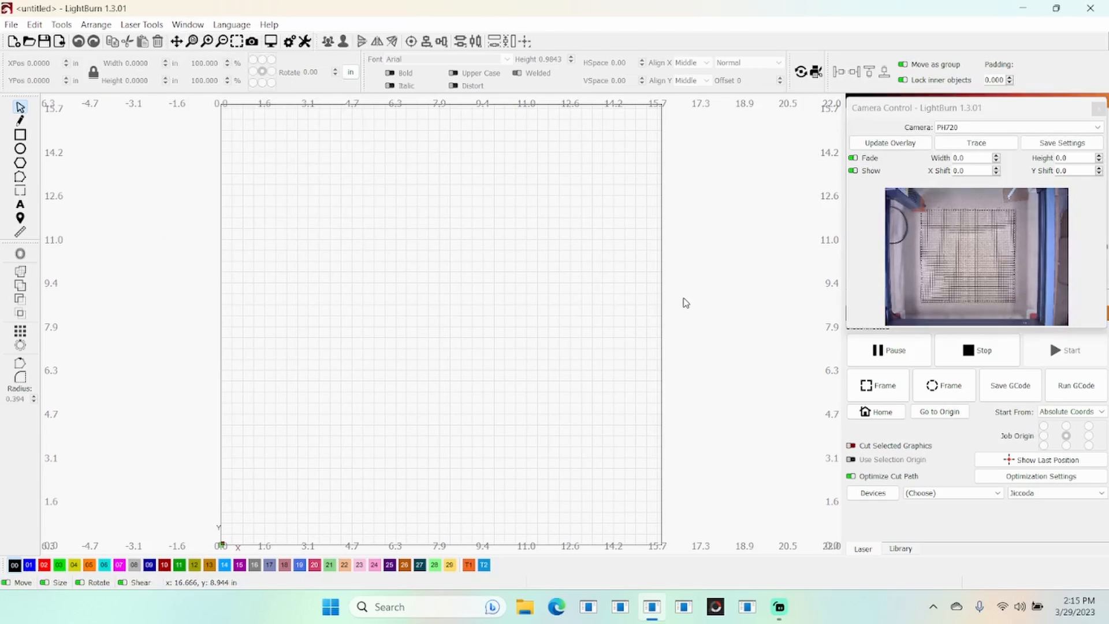
{"action": "mouse_move", "coordinate": [760, 288]}
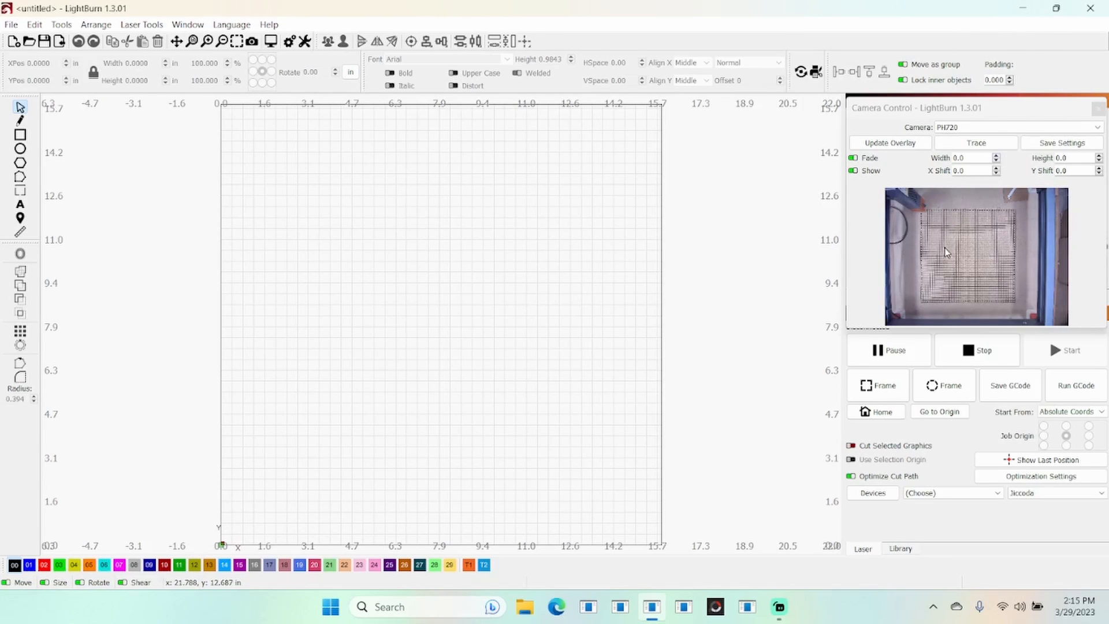
{"action": "mouse_move", "coordinate": [948, 246]}
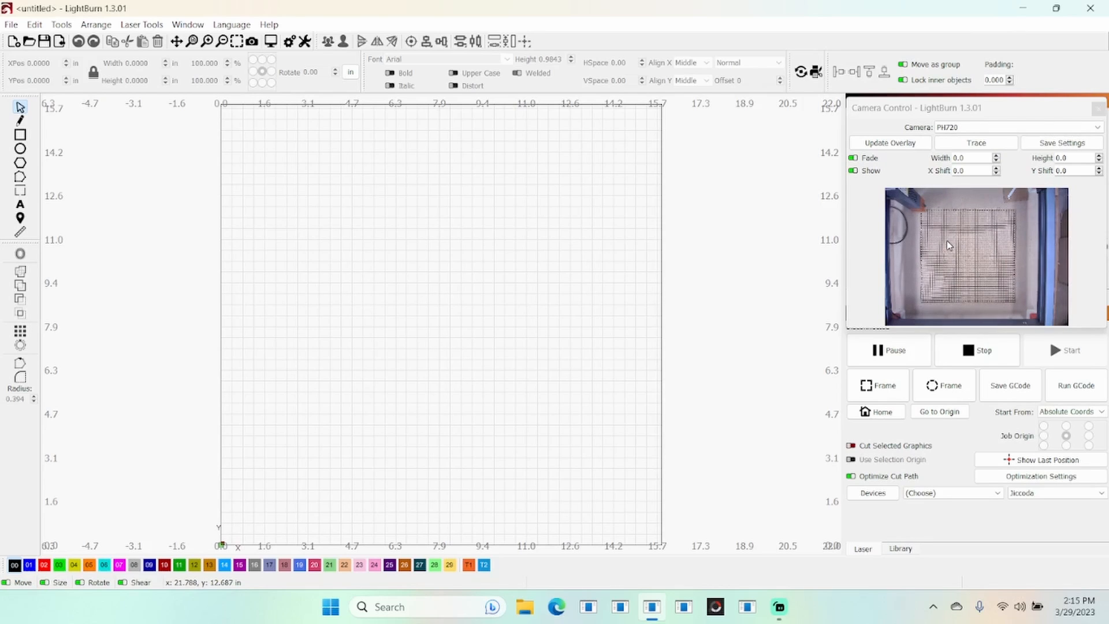
{"action": "mouse_move", "coordinate": [951, 264]}
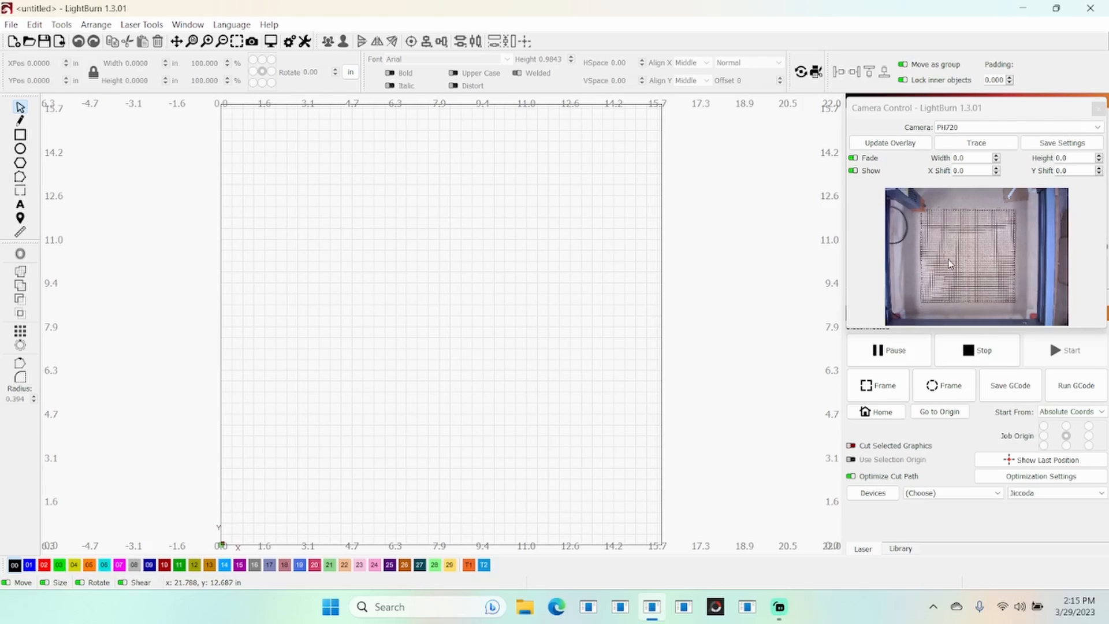
- Start the lens calibration wizard for the PH720 camera as a Standard Lens
{"action": "right_click", "coordinate": [949, 264]}
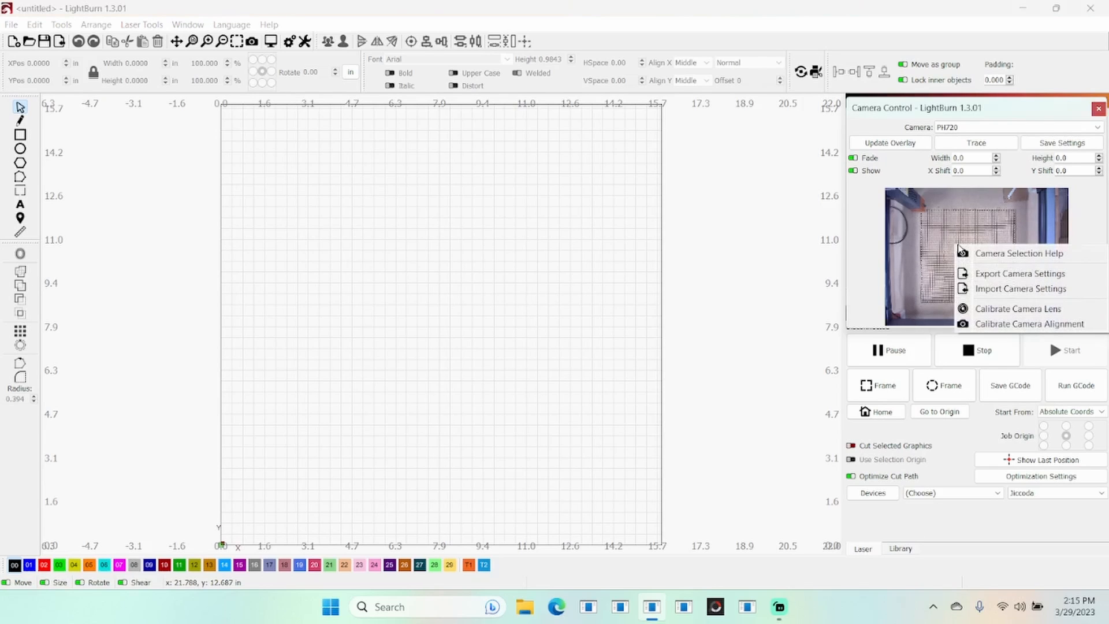
{"action": "mouse_move", "coordinate": [1018, 308]}
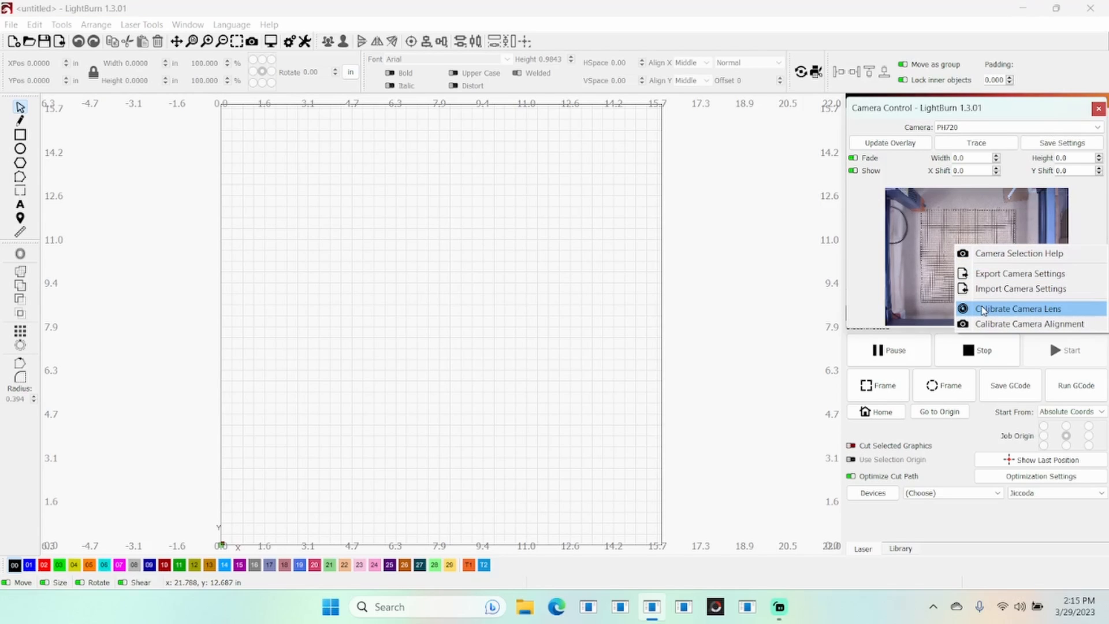
{"action": "left_click", "coordinate": [1017, 308]}
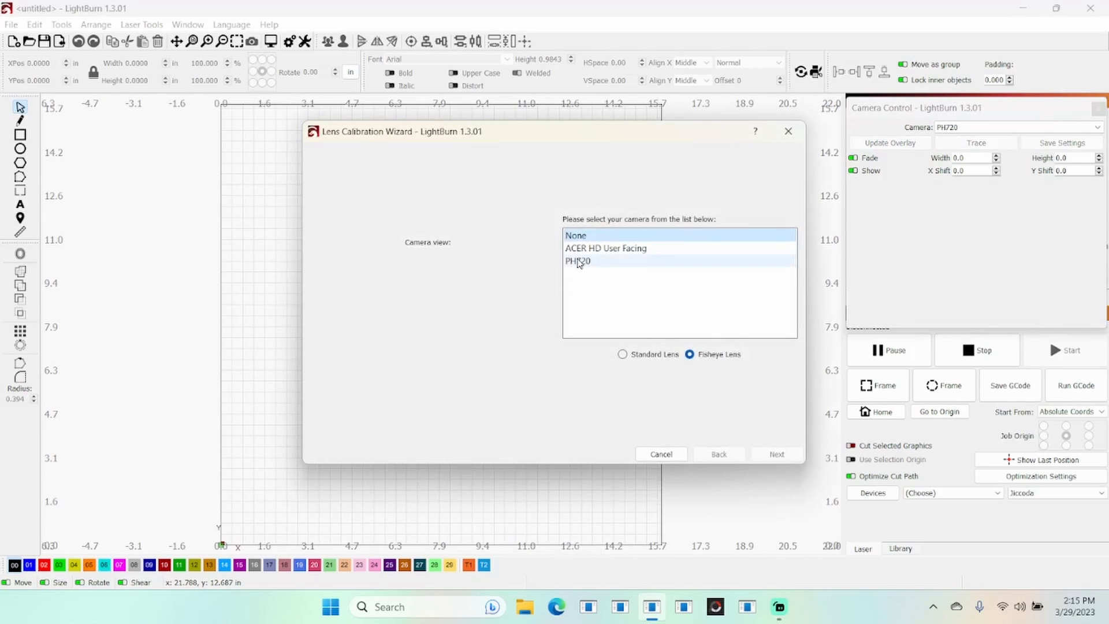
{"action": "left_click", "coordinate": [577, 261]}
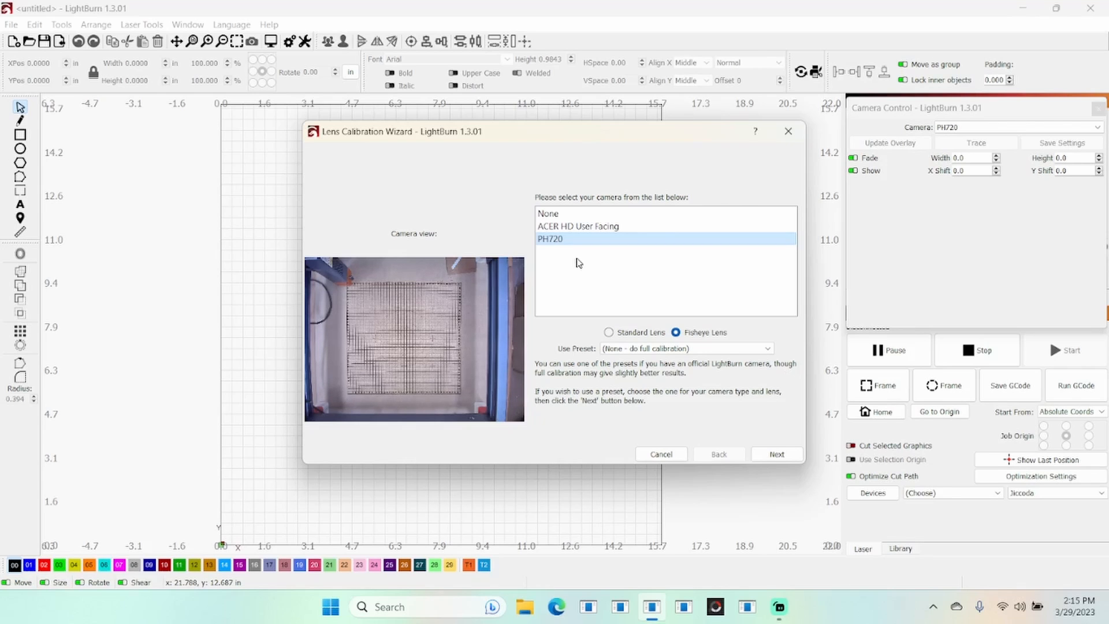
{"action": "mouse_move", "coordinate": [577, 261]}
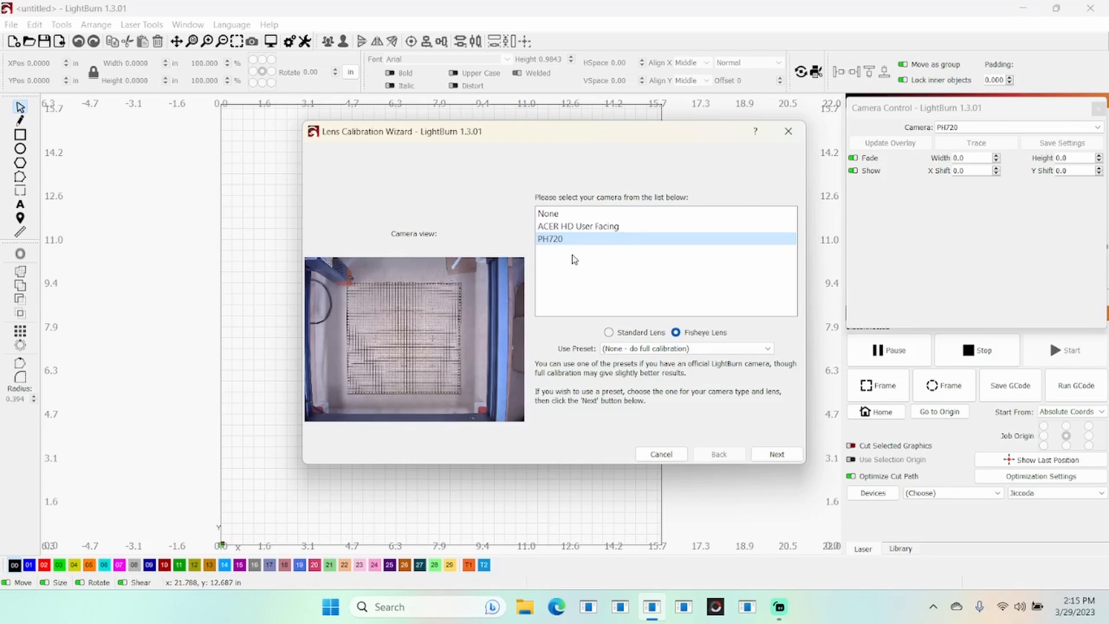
{"action": "mouse_move", "coordinate": [566, 343]}
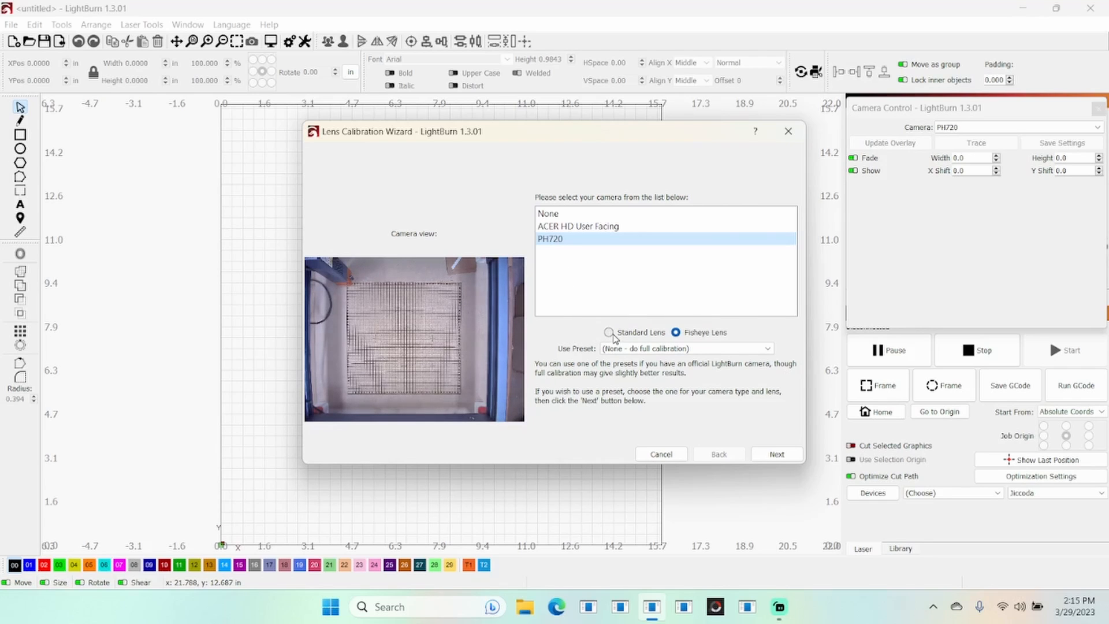
{"action": "mouse_move", "coordinate": [610, 332]}
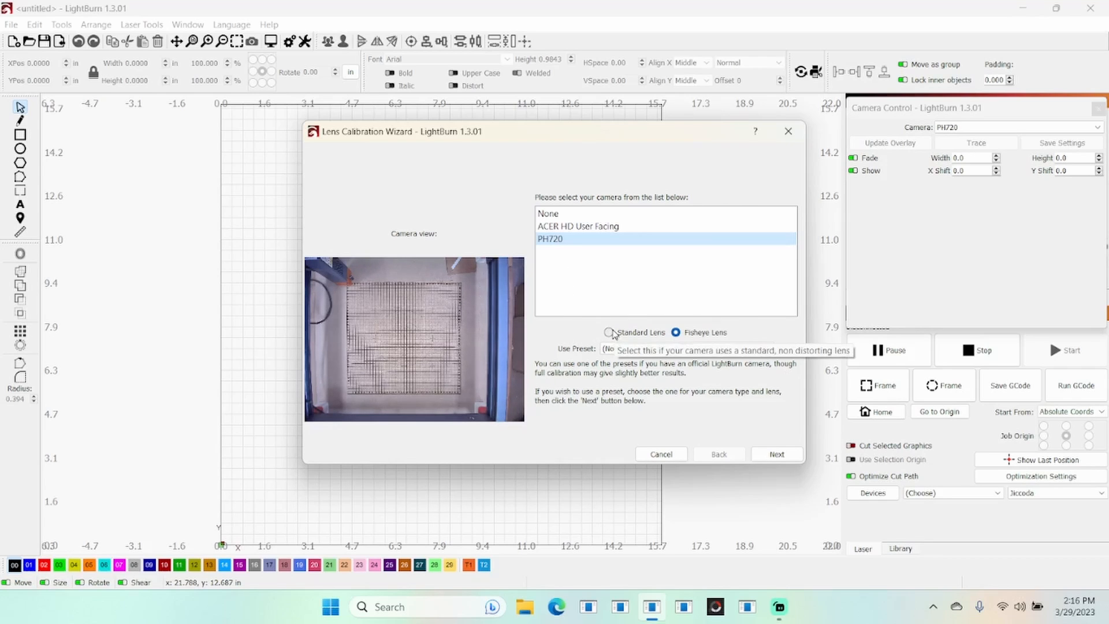
{"action": "left_click", "coordinate": [609, 333]}
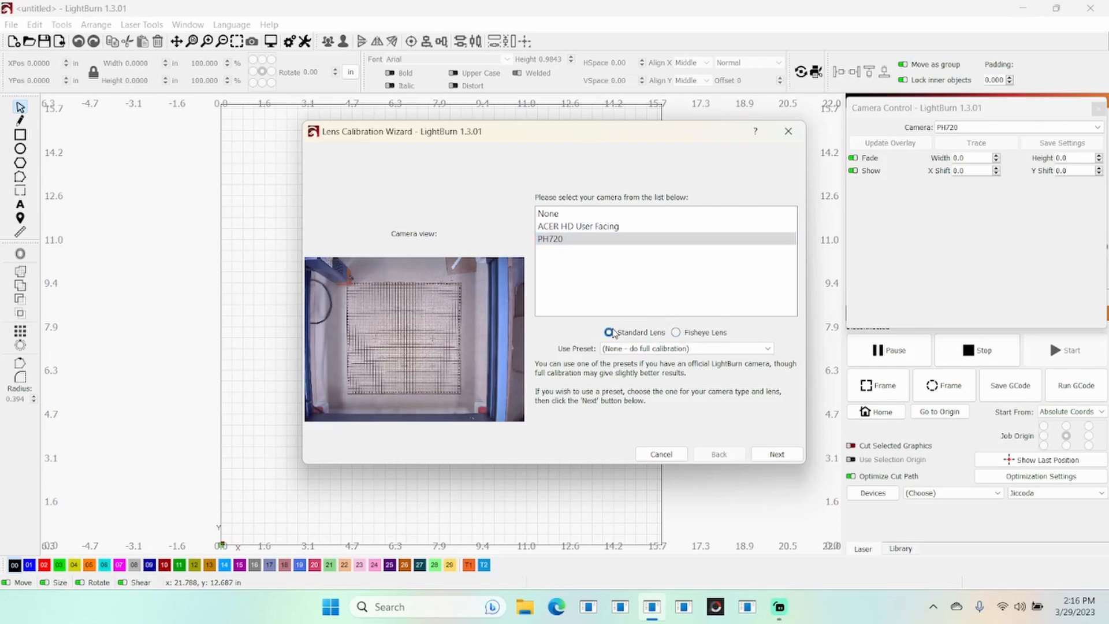
{"action": "mouse_move", "coordinate": [607, 333]}
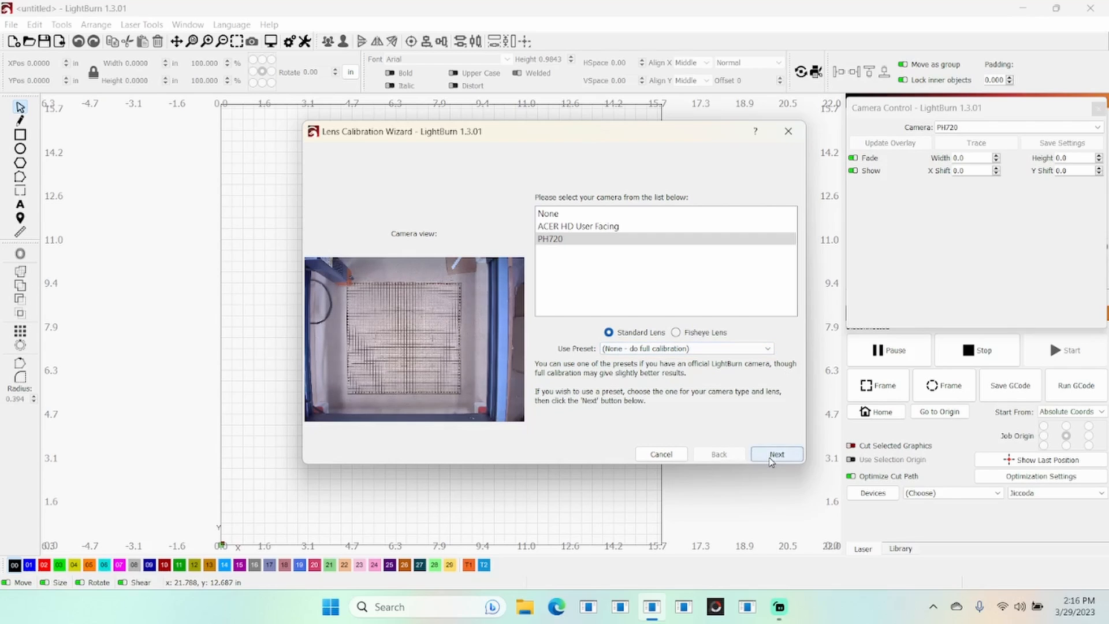
- Capture the circle pattern card with Honeycomb check disabled, finding it at score 0.17
{"action": "left_click", "coordinate": [776, 454]}
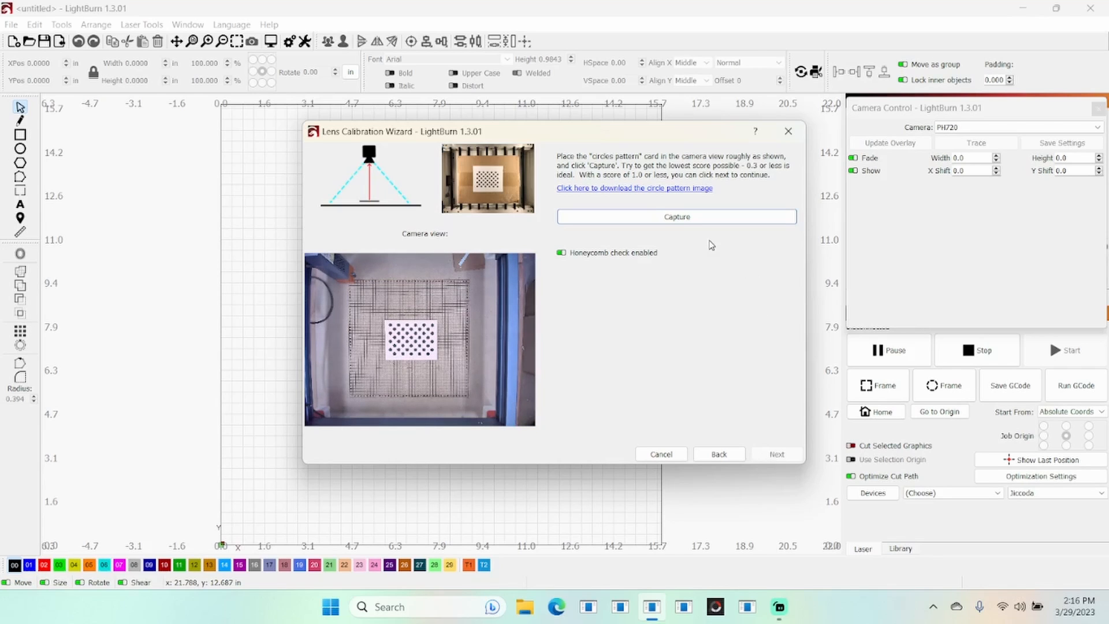
{"action": "left_click", "coordinate": [676, 217]}
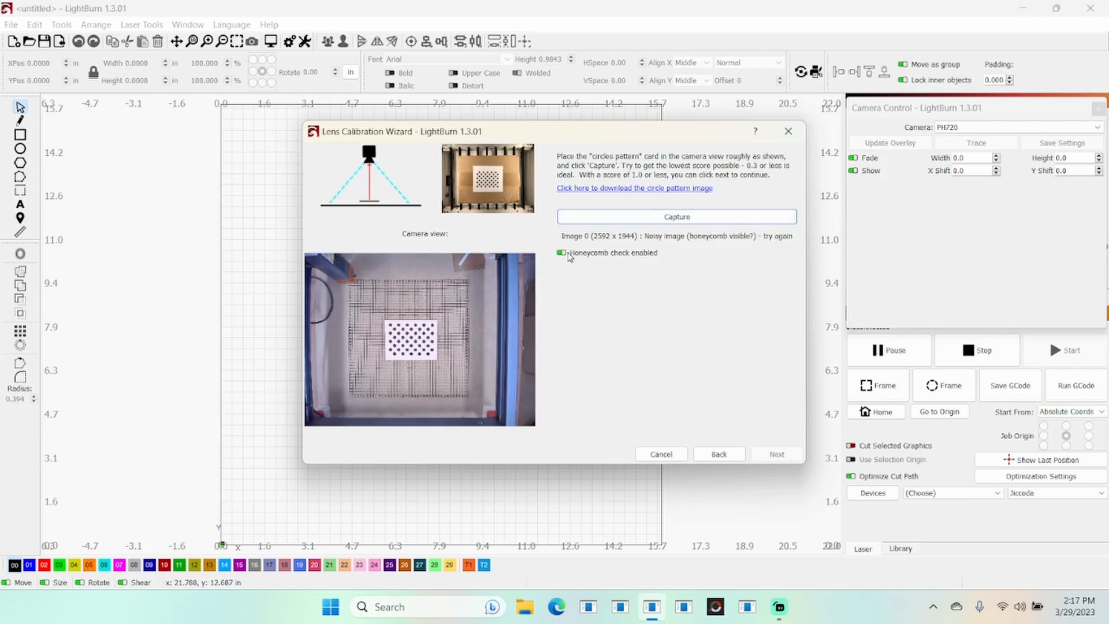
{"action": "left_click", "coordinate": [561, 253]}
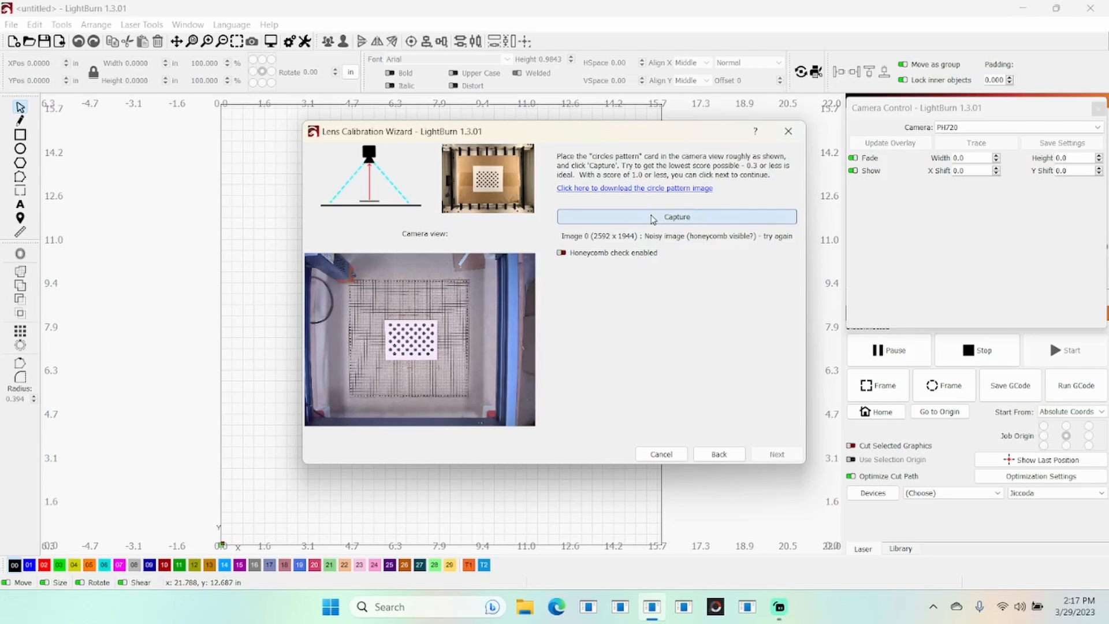
{"action": "left_click", "coordinate": [675, 216]}
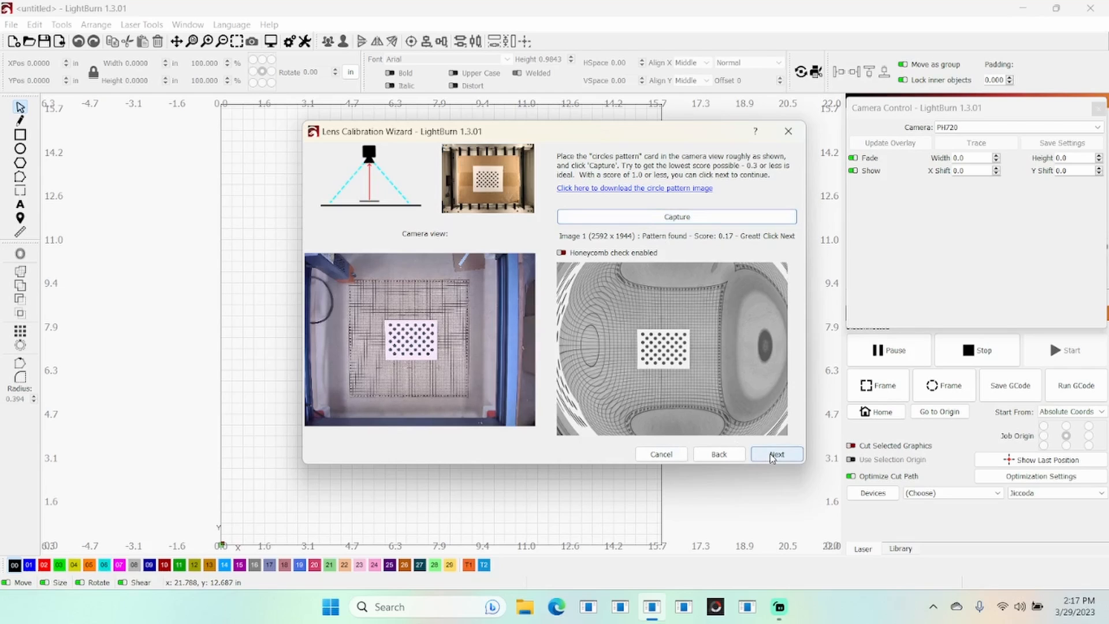
- Capture calibration Image 2 with the card near bottom centre, scoring 0.34
{"action": "left_click", "coordinate": [775, 454]}
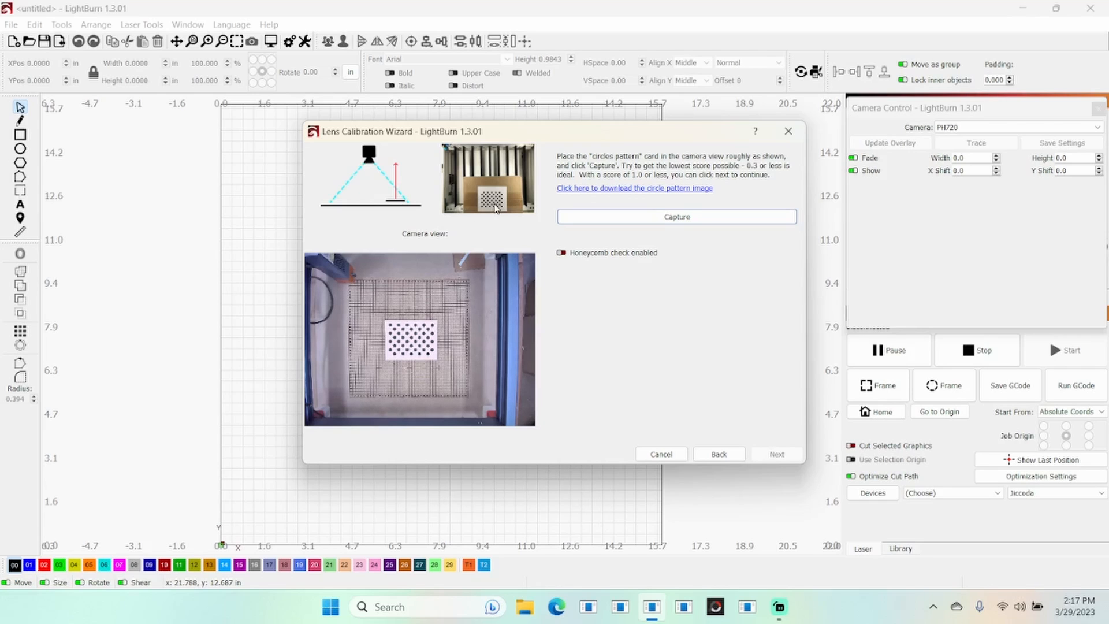
{"action": "mouse_move", "coordinate": [654, 315]}
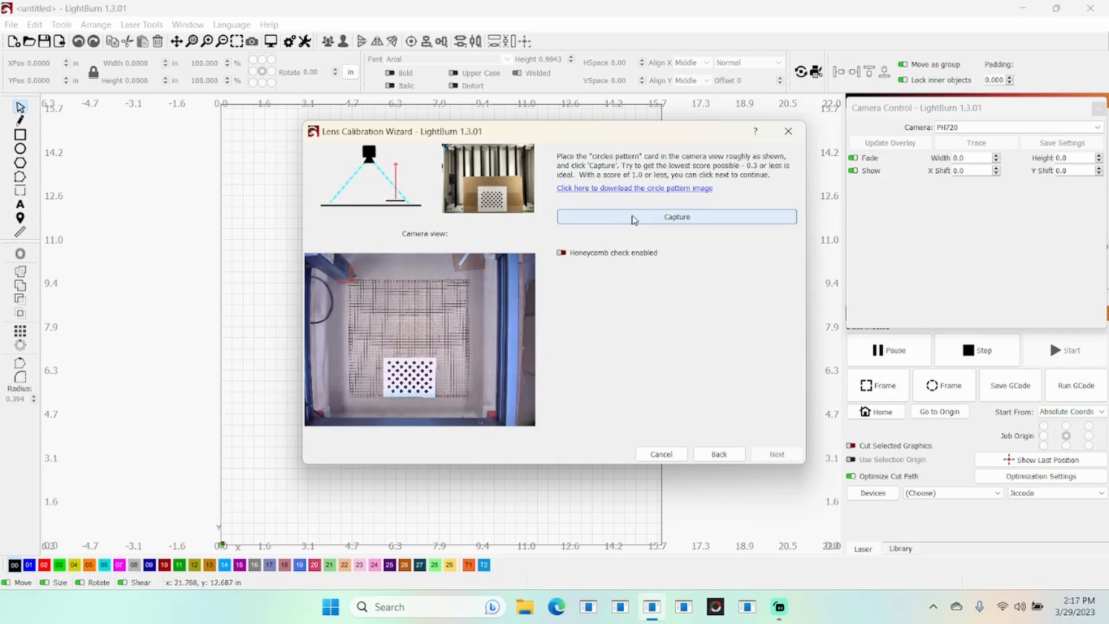
{"action": "left_click", "coordinate": [676, 216]}
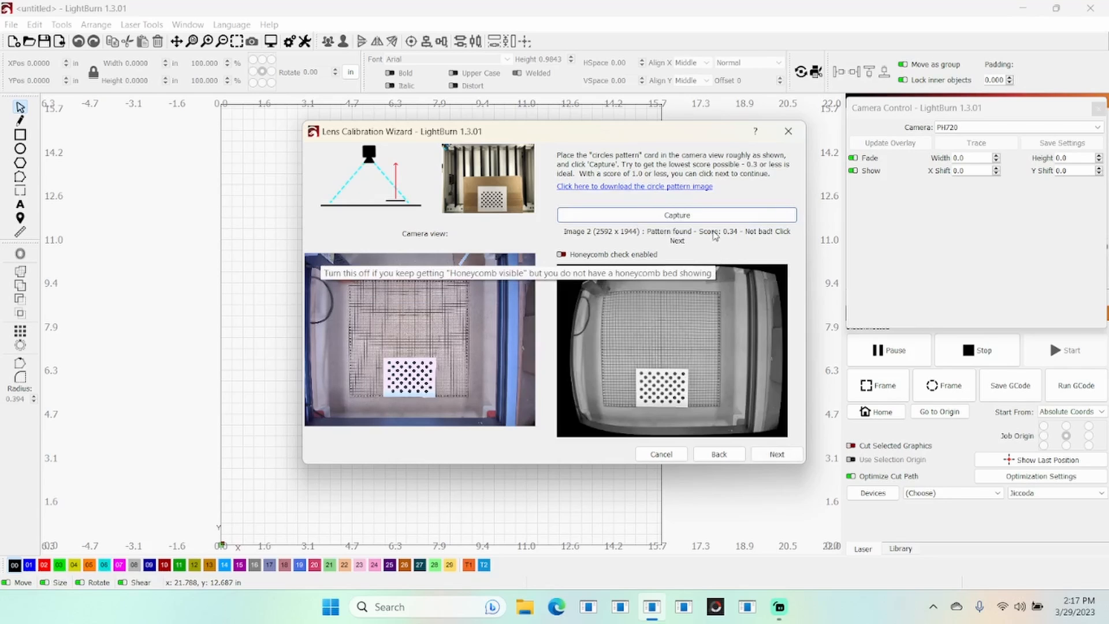
{"action": "mouse_move", "coordinate": [683, 186]}
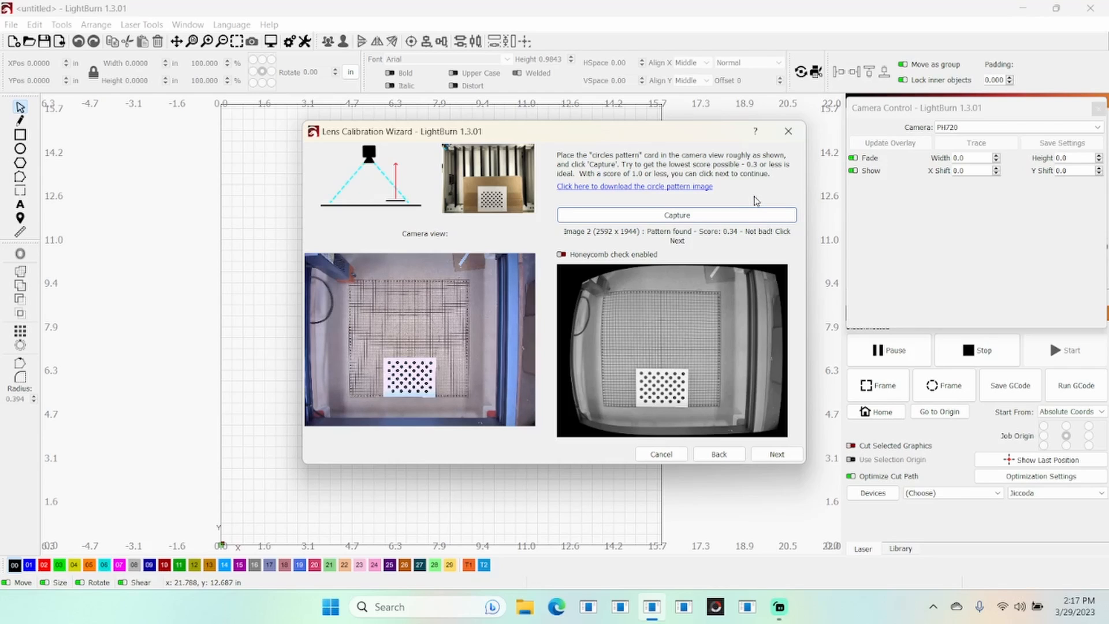
{"action": "mouse_move", "coordinate": [756, 229]}
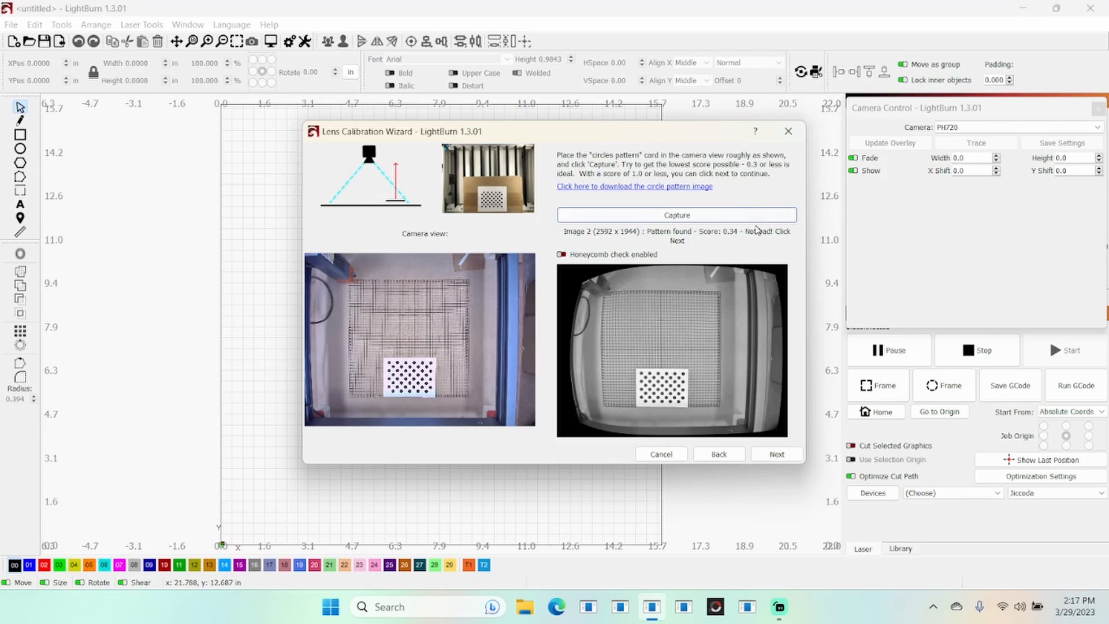
- Capture Images 3 and 4 with the card at left (0.53) and right (0.38)
{"action": "left_click", "coordinate": [776, 454]}
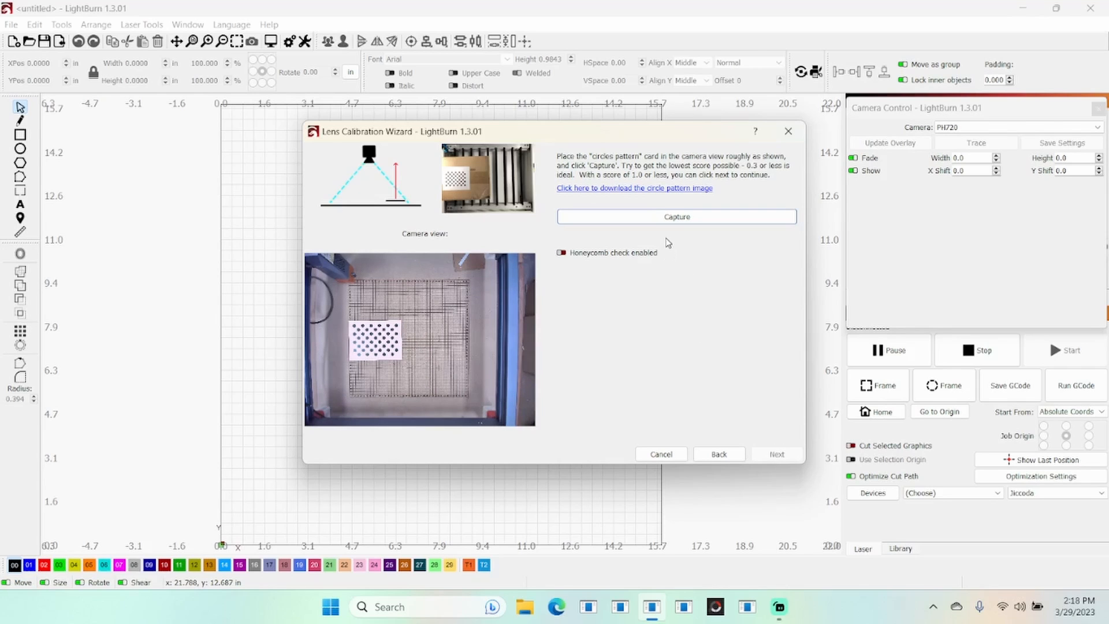
{"action": "left_click", "coordinate": [675, 217]}
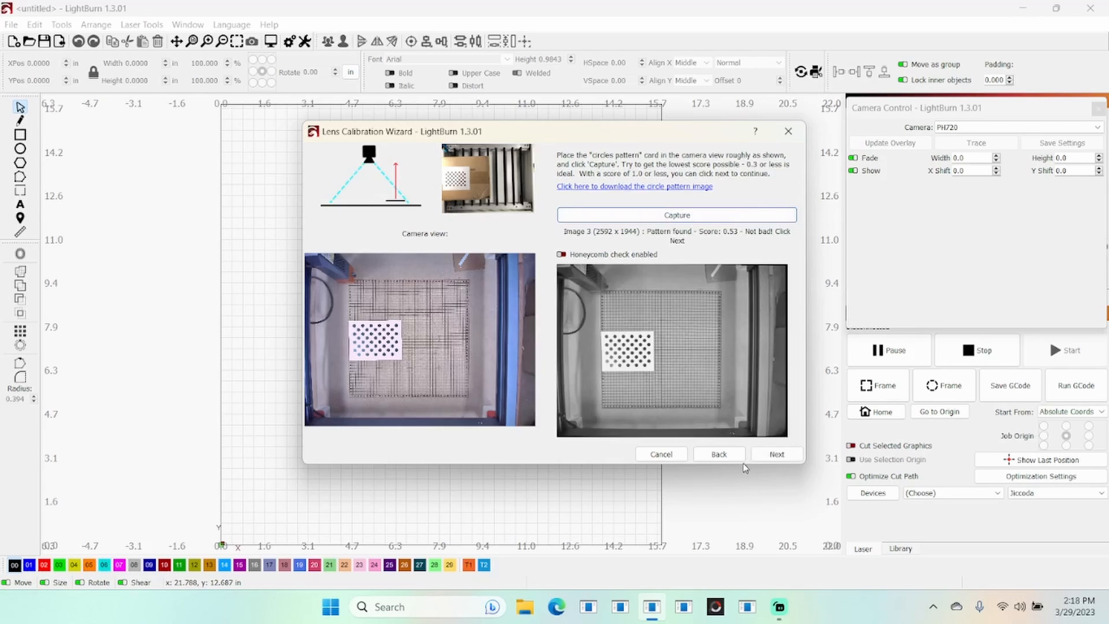
{"action": "left_click", "coordinate": [776, 453]}
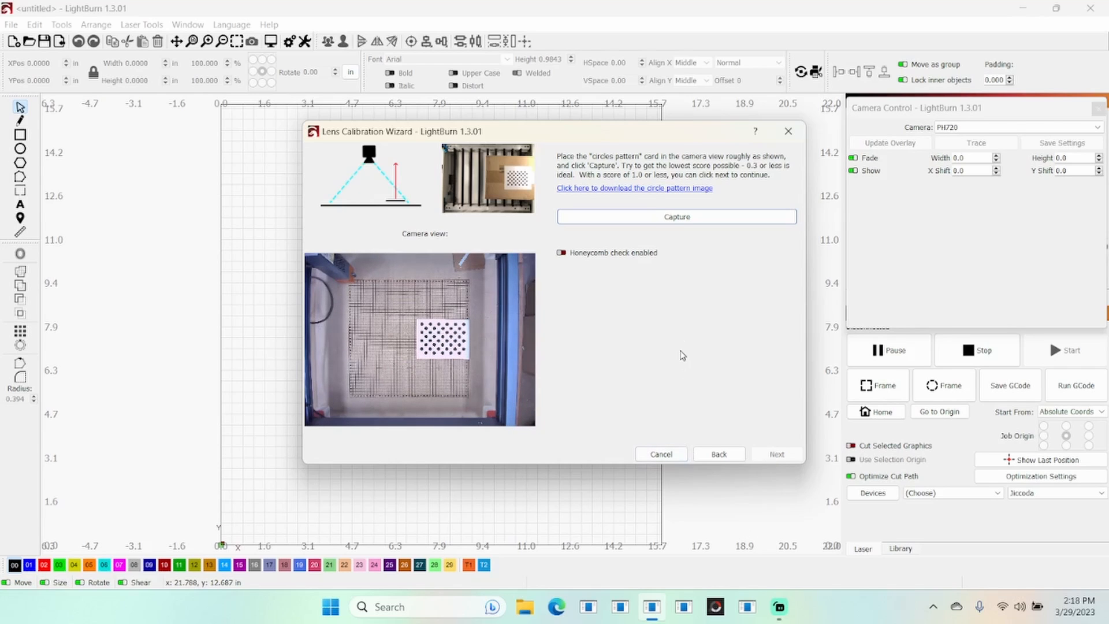
{"action": "left_click", "coordinate": [675, 216]}
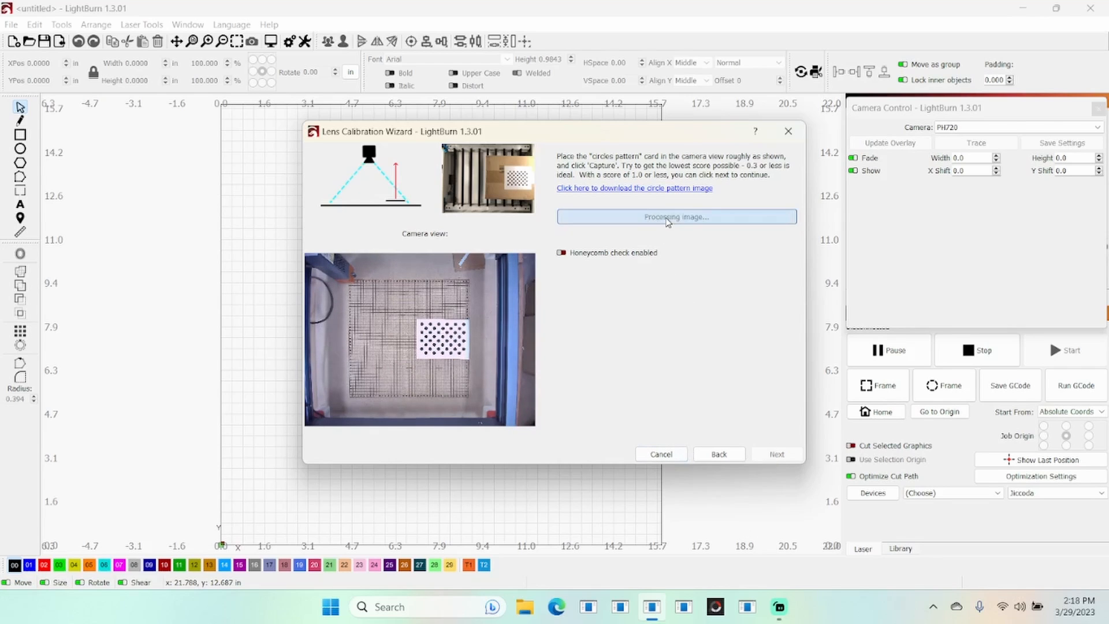
{"action": "left_click", "coordinate": [675, 216]}
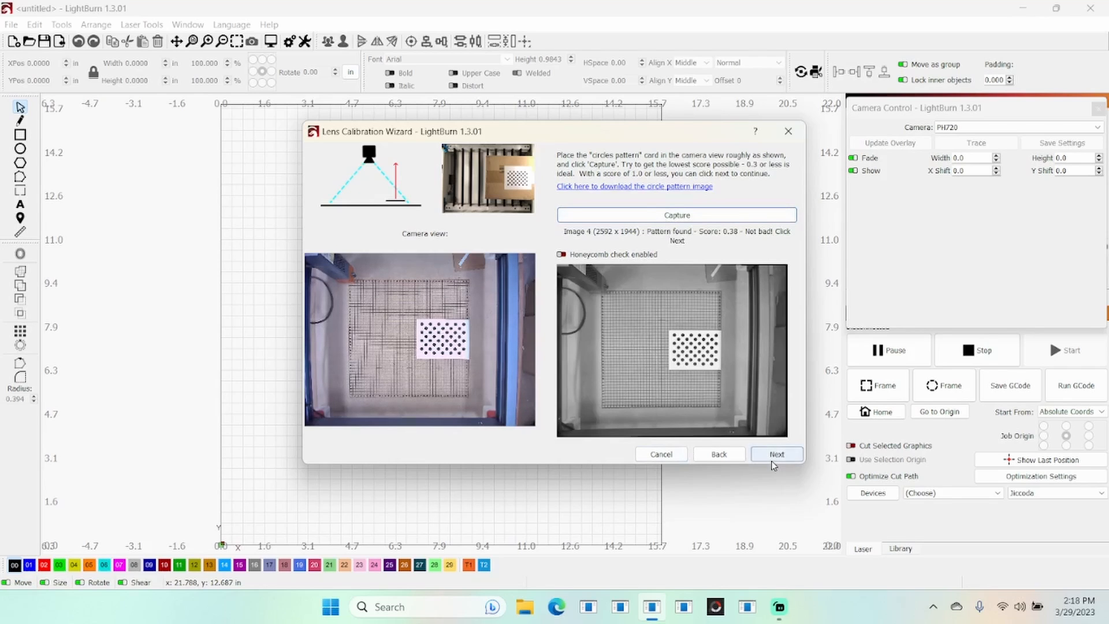
- Capture calibration images with the card at top centre and bottom right, scoring 0.35
{"action": "left_click", "coordinate": [776, 454]}
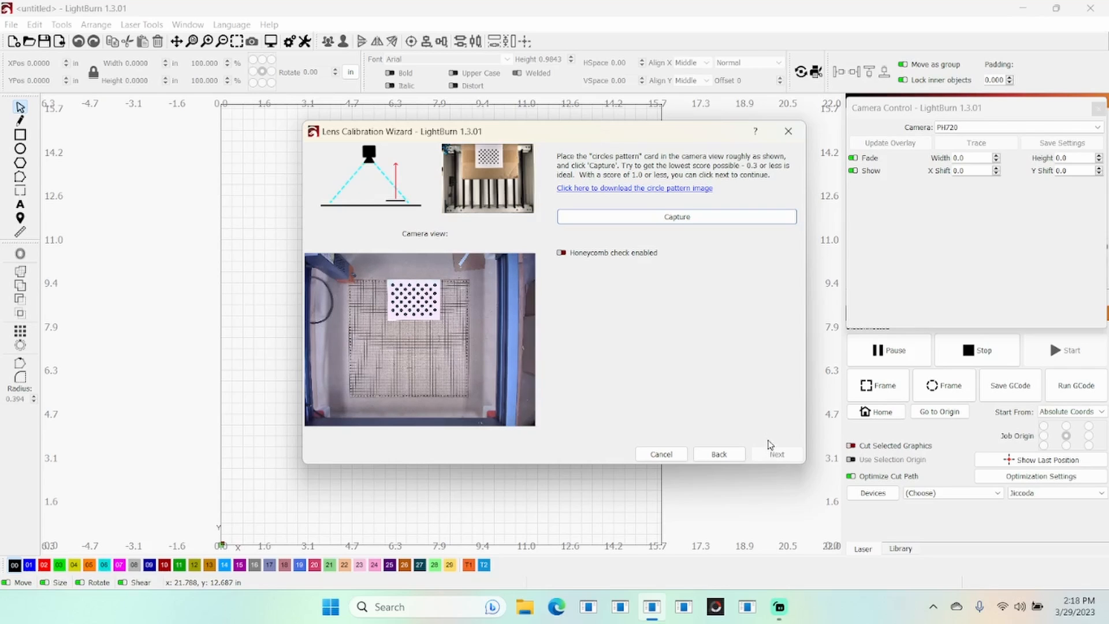
{"action": "left_click", "coordinate": [675, 216]}
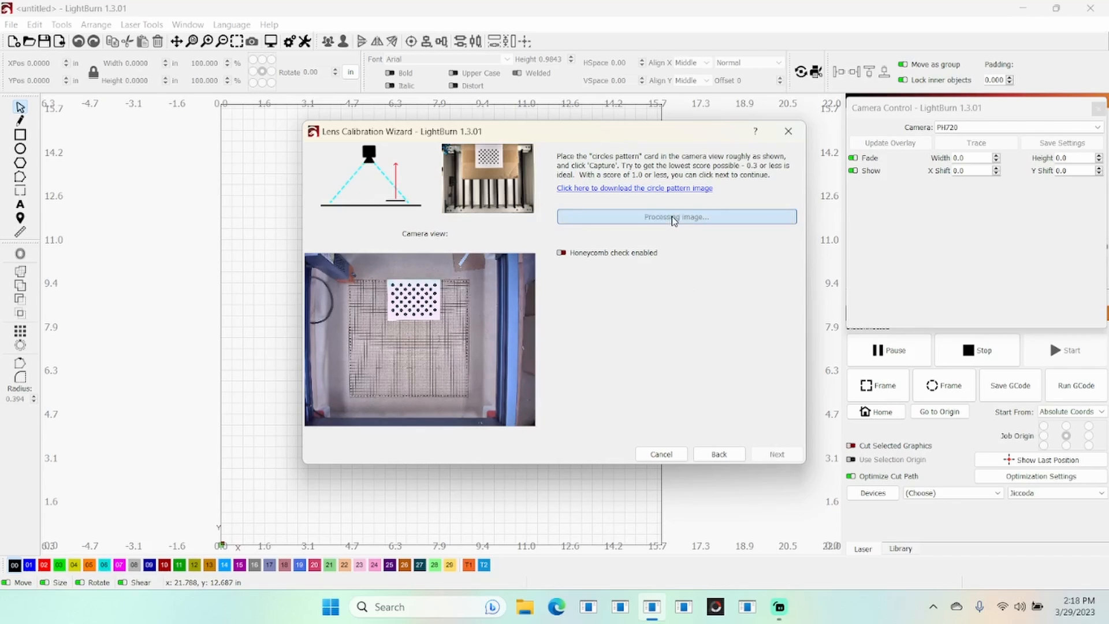
{"action": "left_click", "coordinate": [675, 217]}
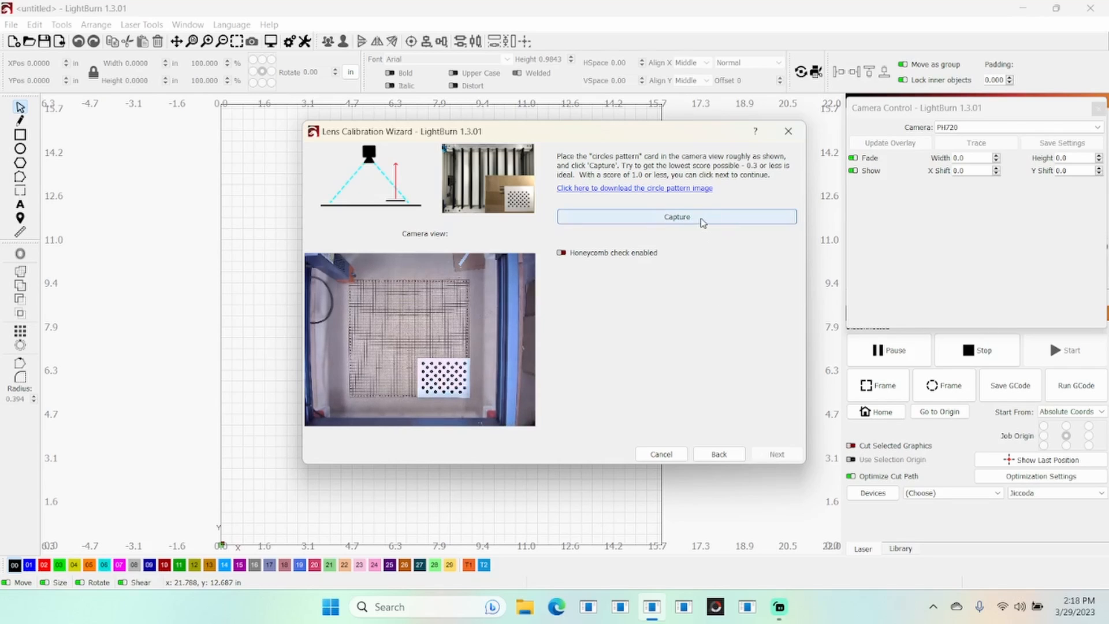
{"action": "left_click", "coordinate": [675, 216]}
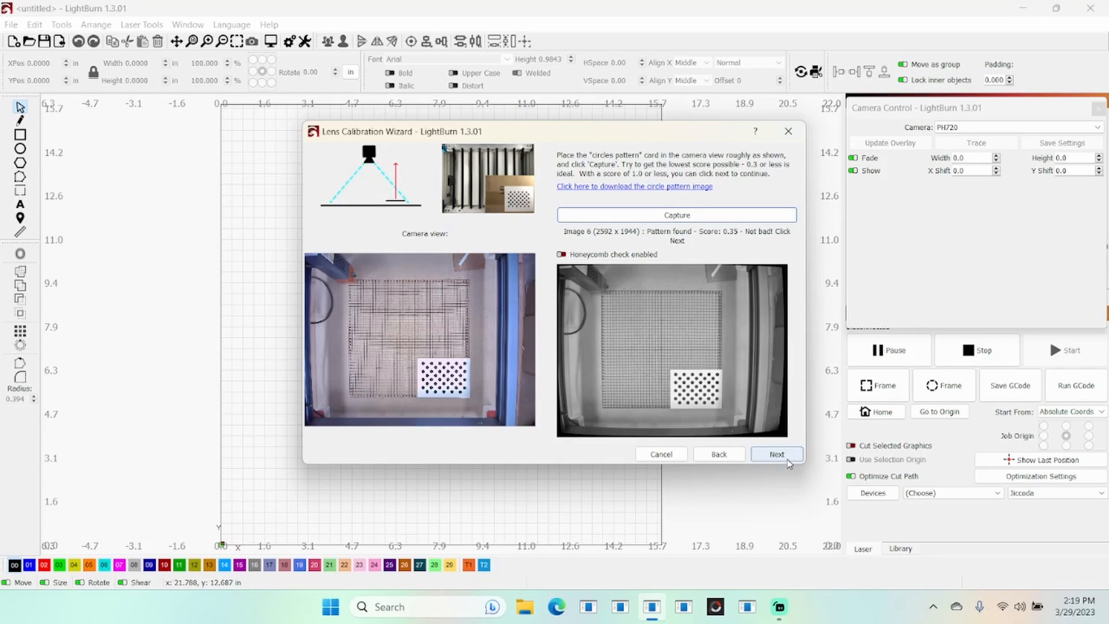
{"action": "left_click", "coordinate": [775, 454]}
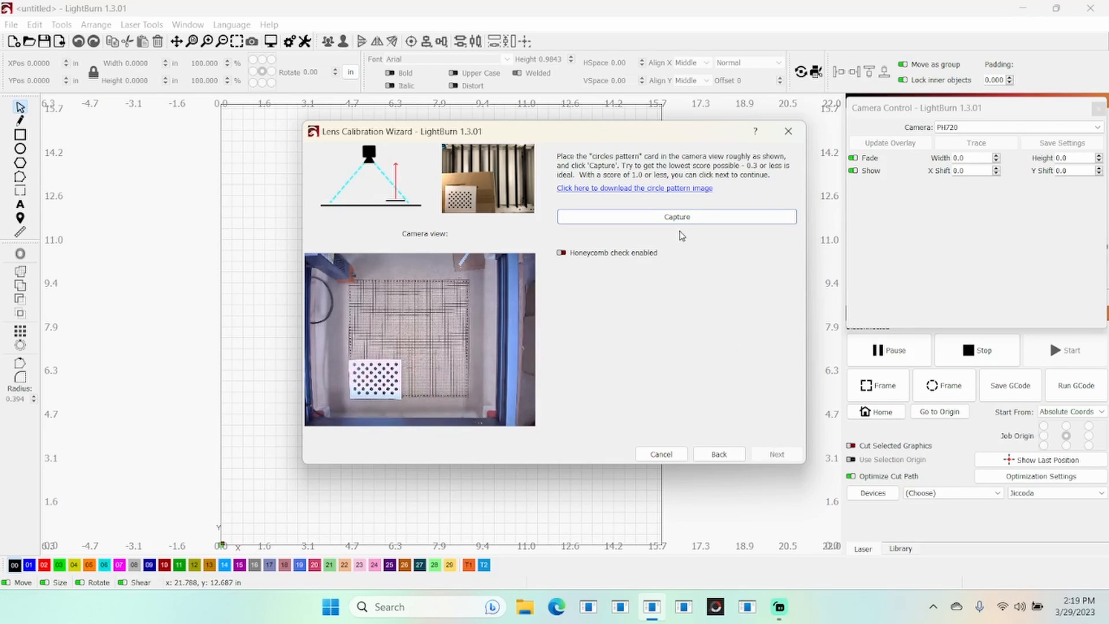
- Capture the card at bottom left, top left after a retry, and top right (0.62)
{"action": "left_click", "coordinate": [676, 217]}
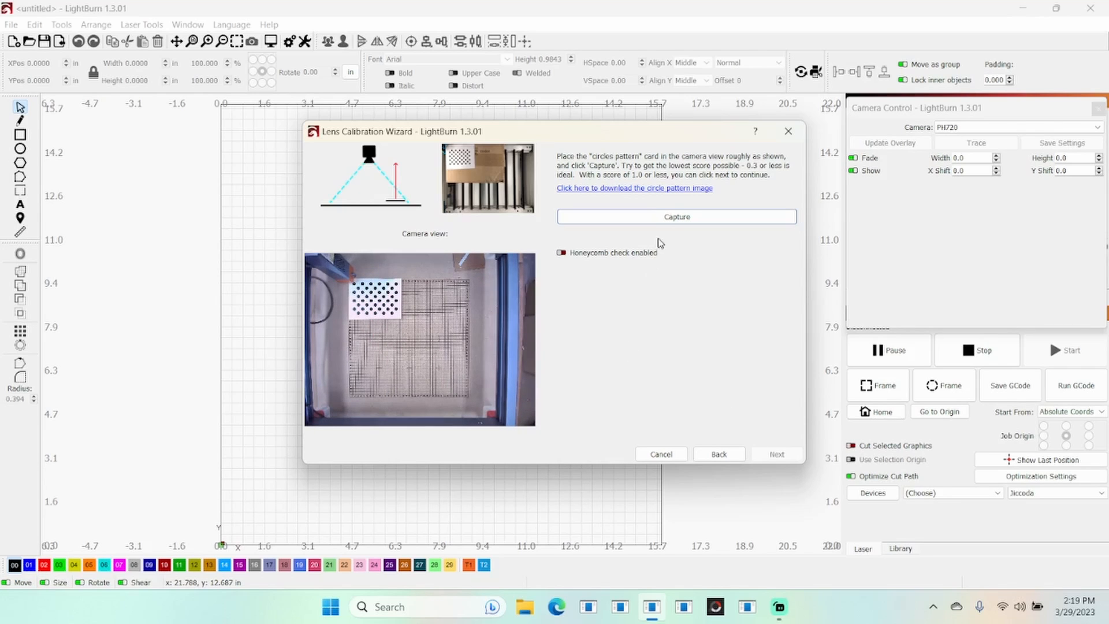
{"action": "left_click", "coordinate": [675, 216]}
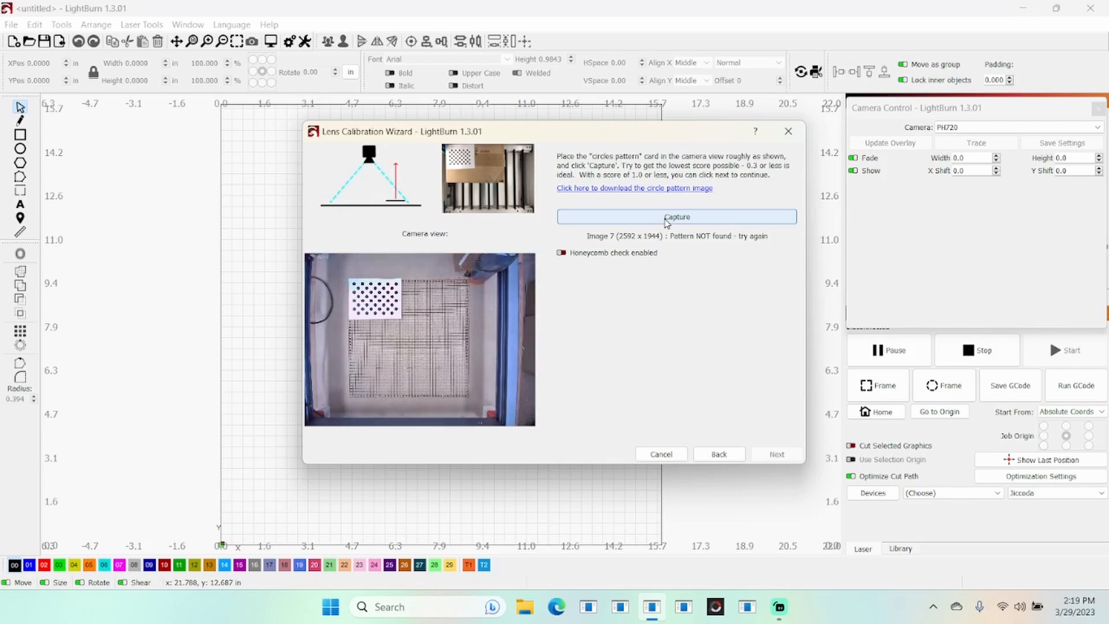
{"action": "left_click", "coordinate": [676, 217]}
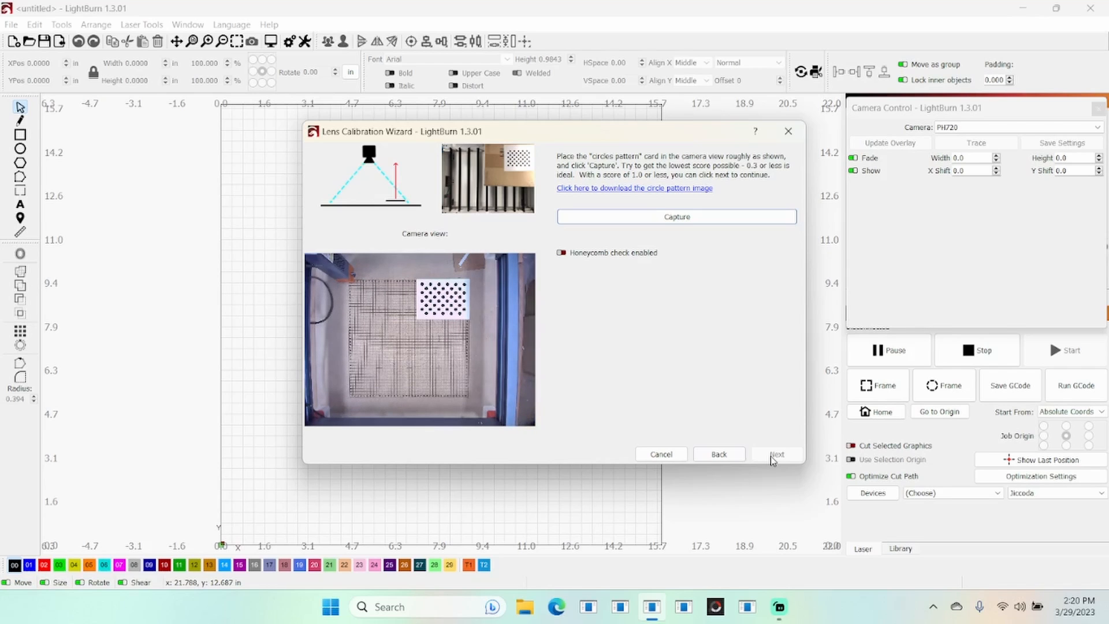
{"action": "left_click", "coordinate": [676, 217]}
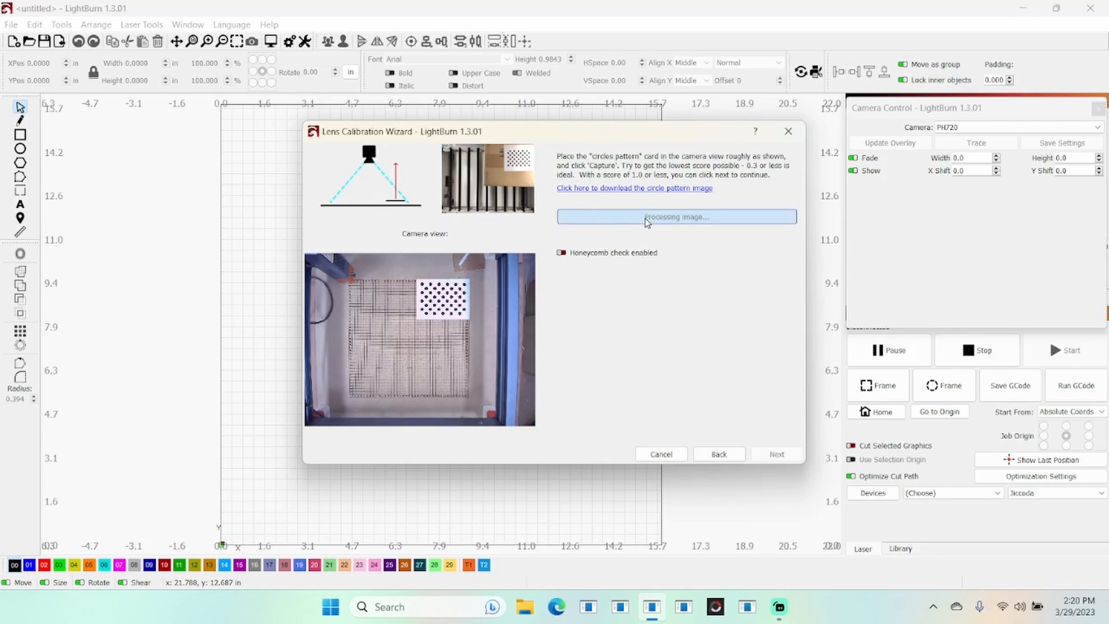
{"action": "left_click", "coordinate": [675, 217]}
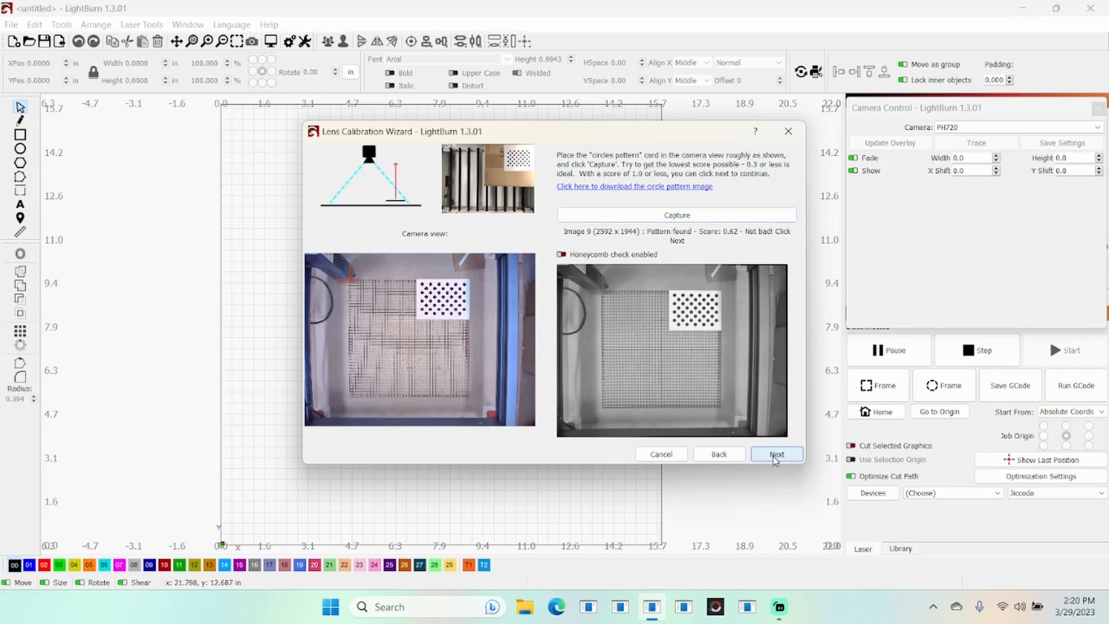
- Finish lens calibration, opening the Camera Alignment Wizard for the PH720 camera
{"action": "left_click", "coordinate": [776, 454]}
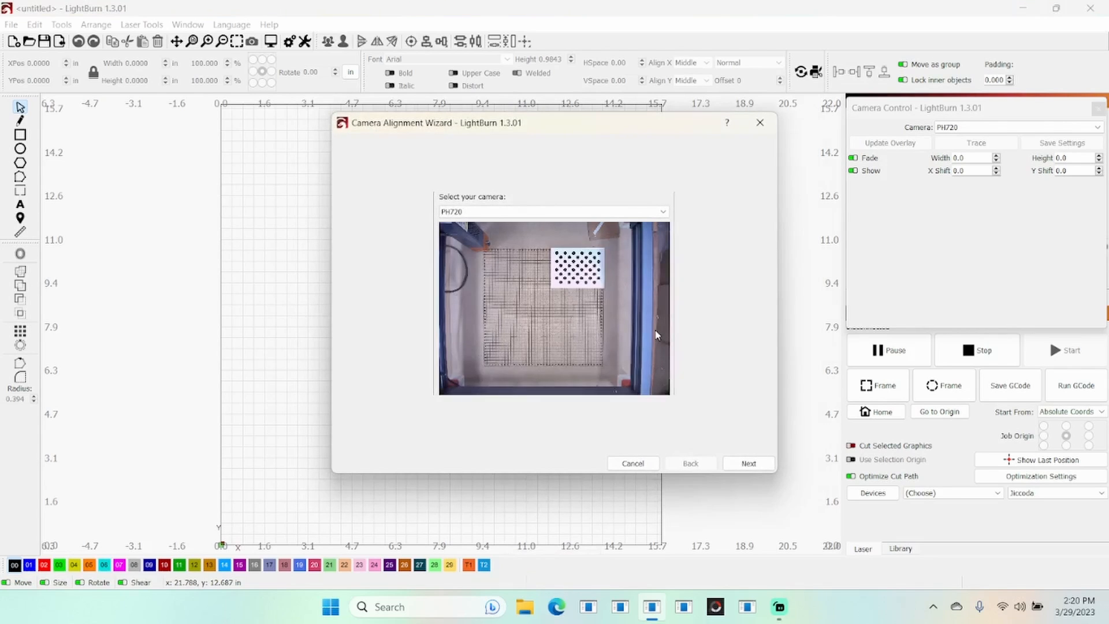
{"action": "mouse_move", "coordinate": [513, 225]}
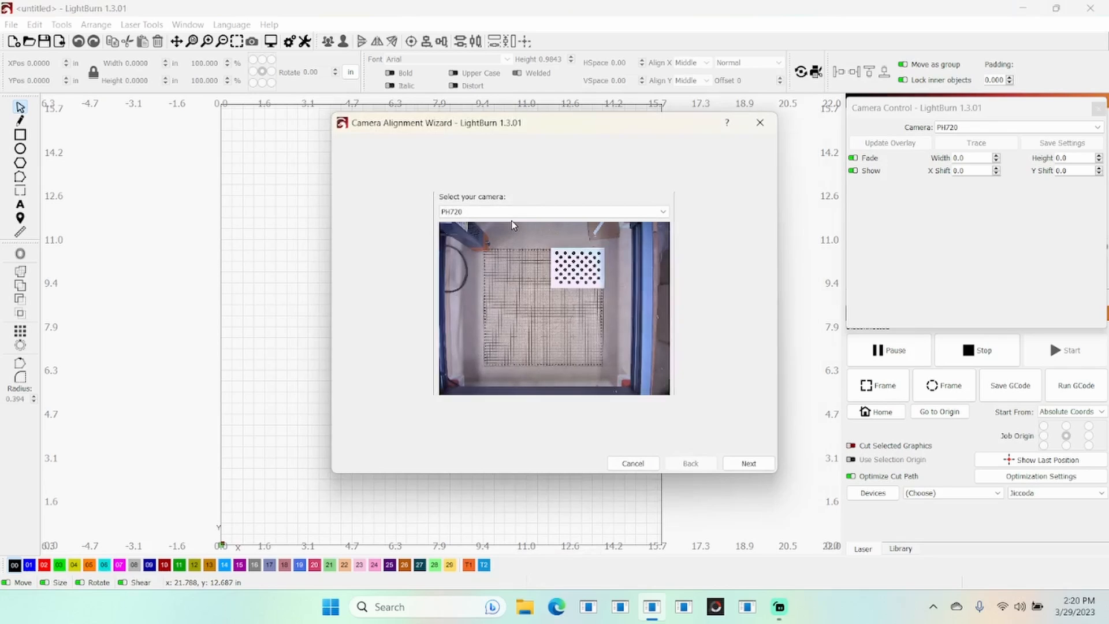
{"action": "mouse_move", "coordinate": [749, 463]}
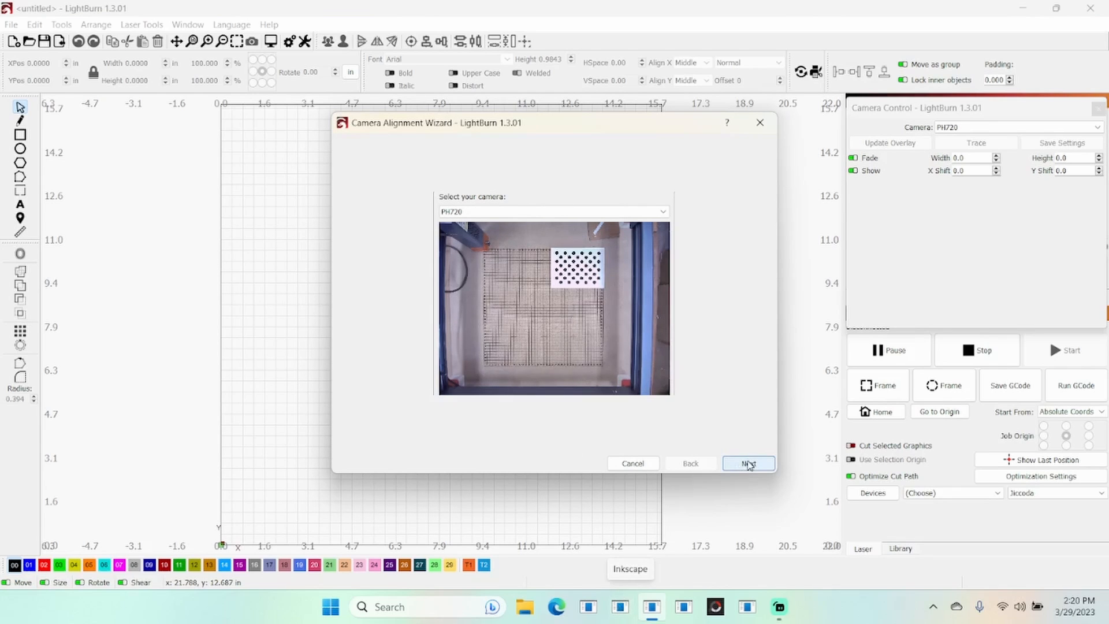
- Set the alignment target fill and line power to 65 and scale to 200
{"action": "left_click", "coordinate": [748, 464]}
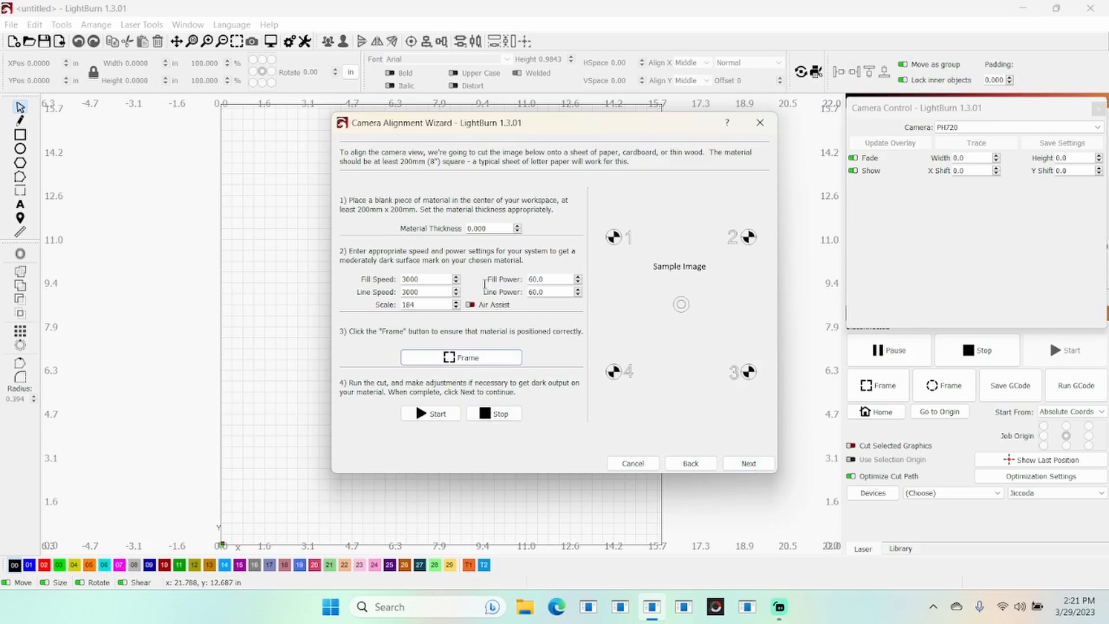
{"action": "triple_click", "coordinate": [548, 278]}
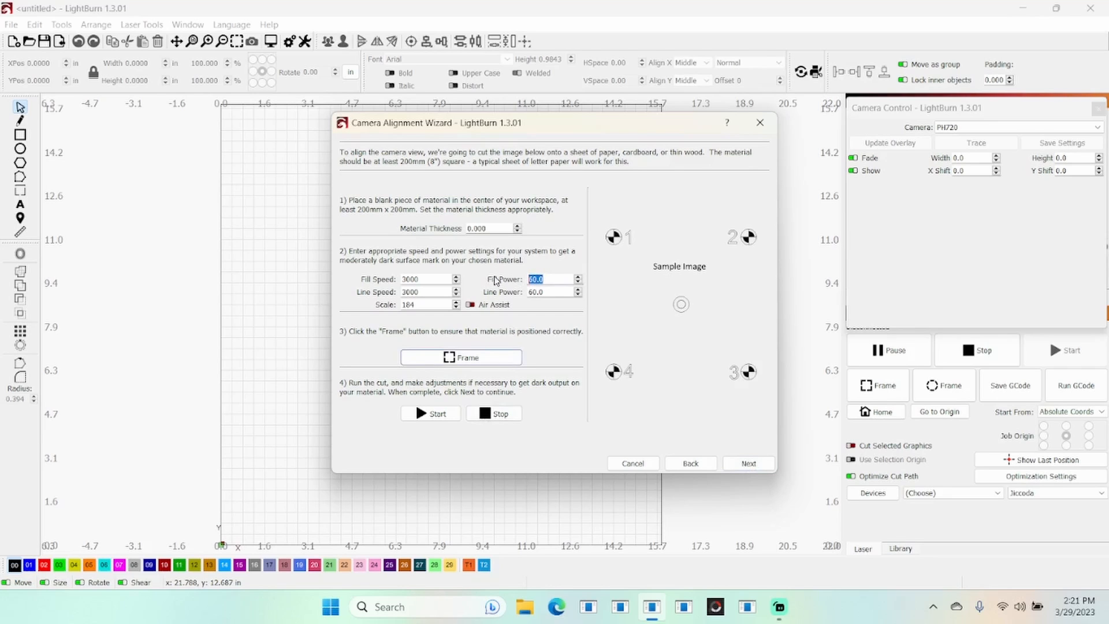
{"action": "type", "text": "65"}
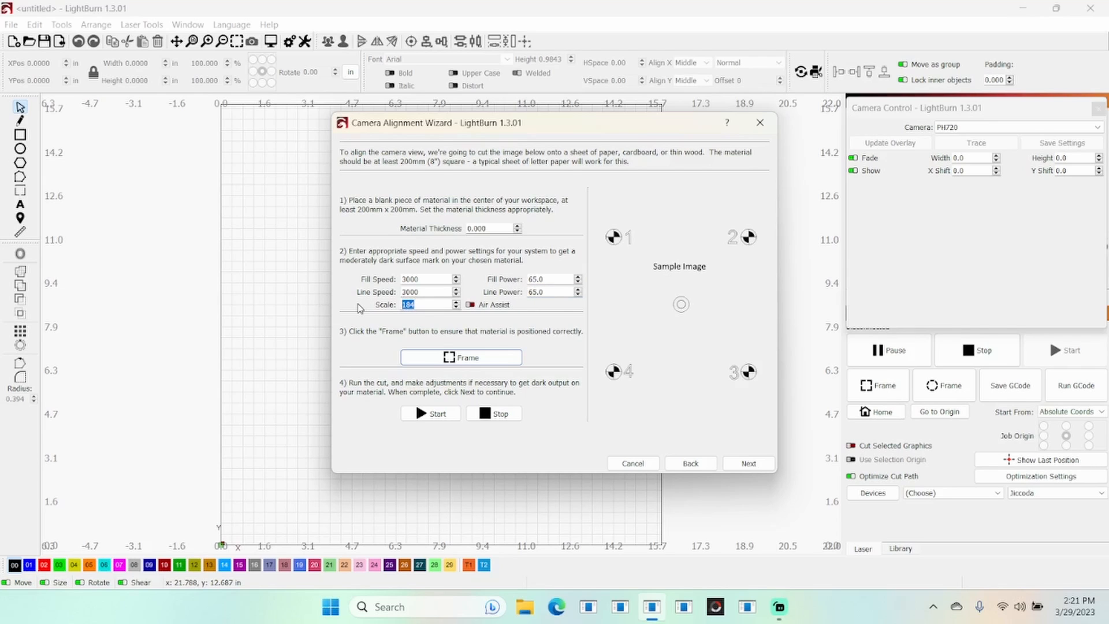
{"action": "type", "text": "200"}
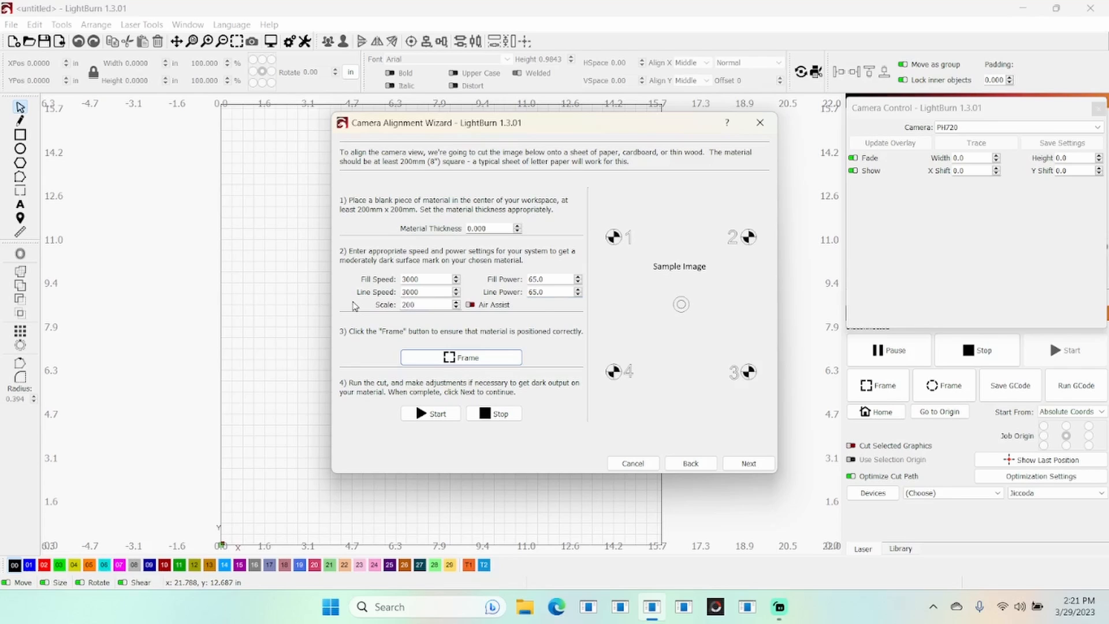
{"action": "mouse_move", "coordinate": [634, 368]}
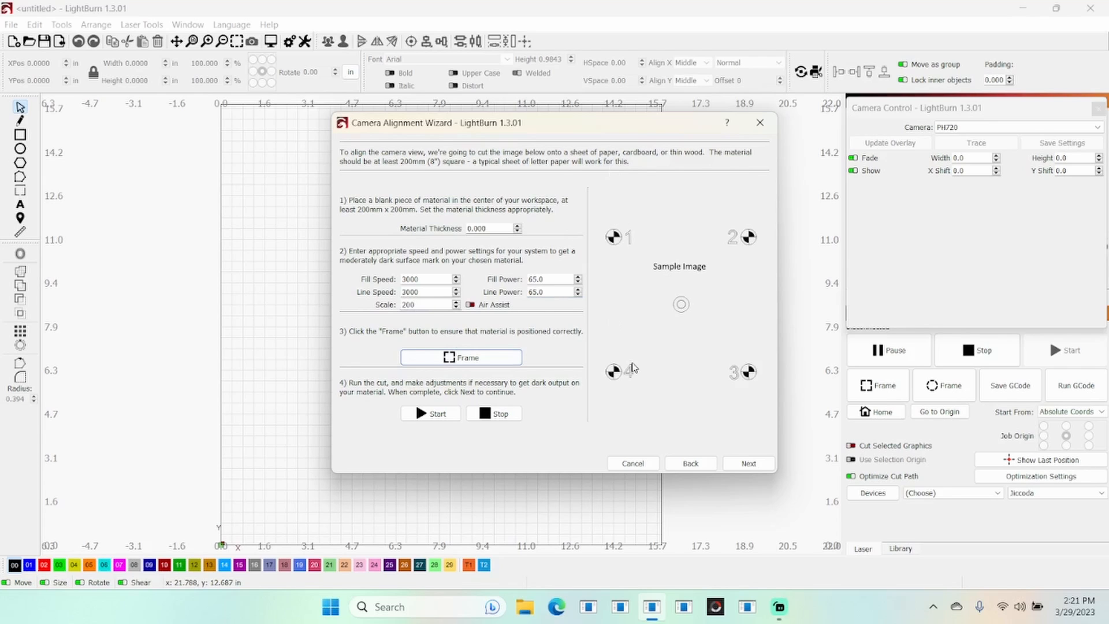
{"action": "mouse_move", "coordinate": [668, 356]}
{"action": "type", "text": "0.160"}
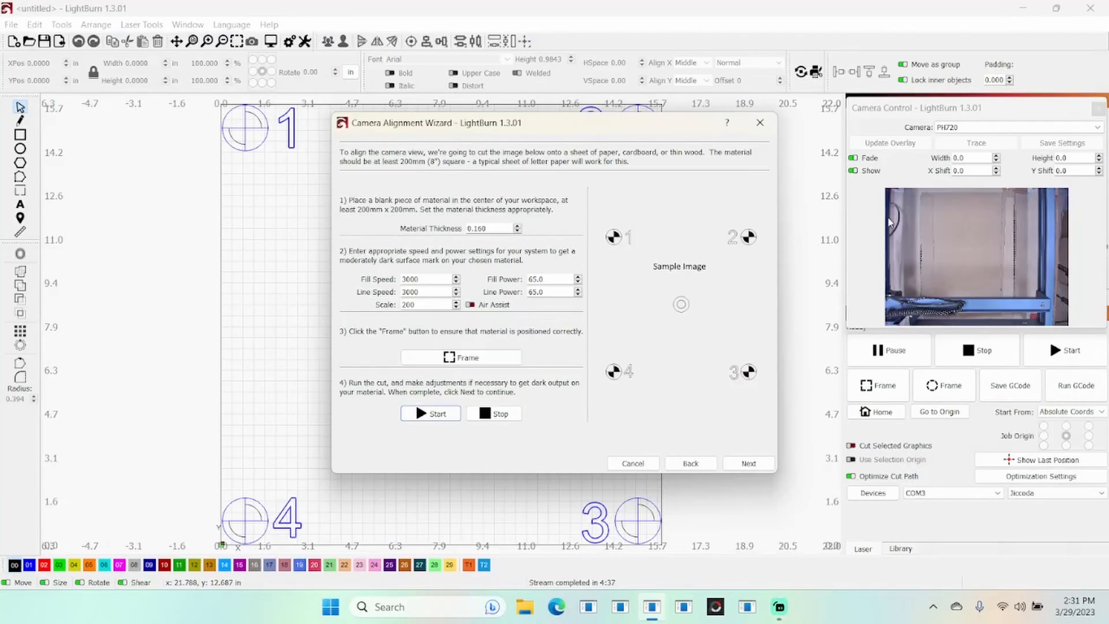
{"action": "mouse_move", "coordinate": [873, 262]}
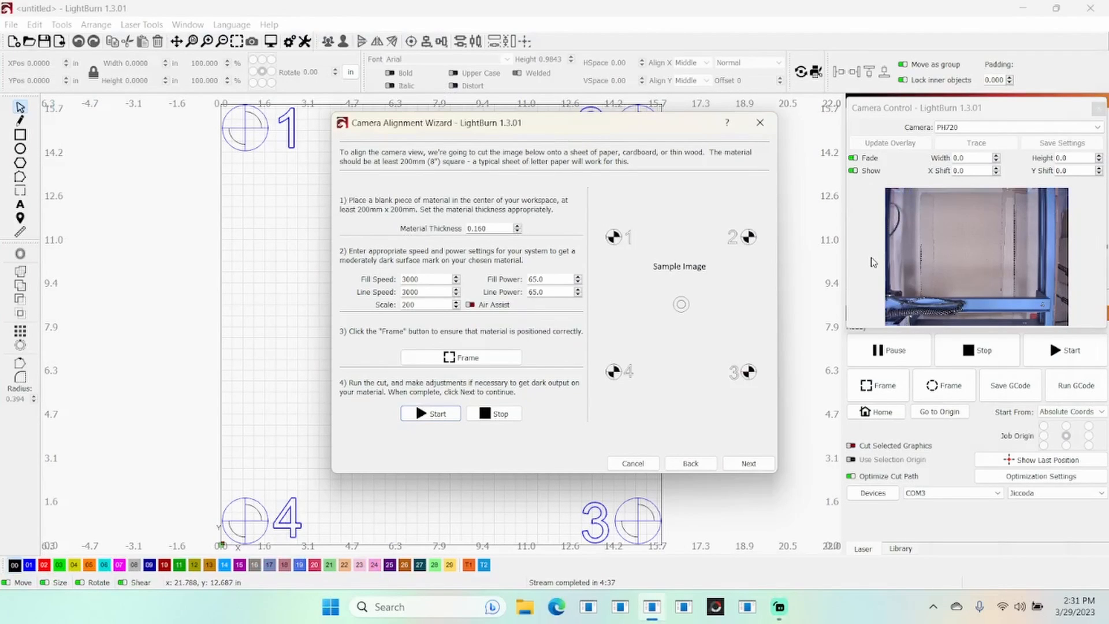
{"action": "mouse_move", "coordinate": [632, 463]}
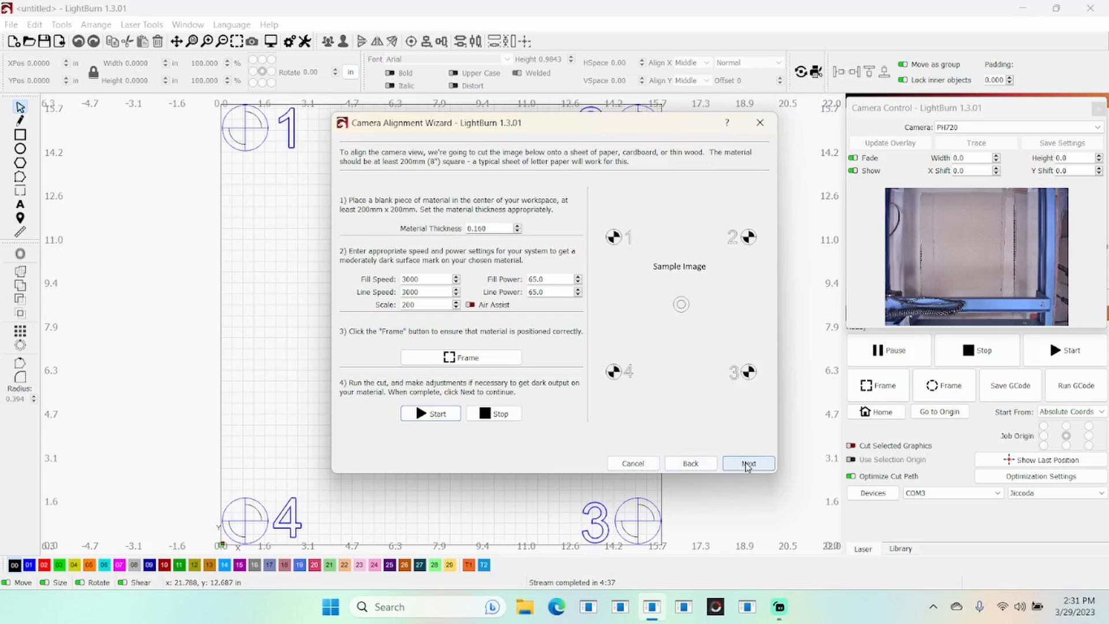
- Jog the laser head out of camera view and capture an image of the four burned targets
{"action": "left_click", "coordinate": [748, 464]}
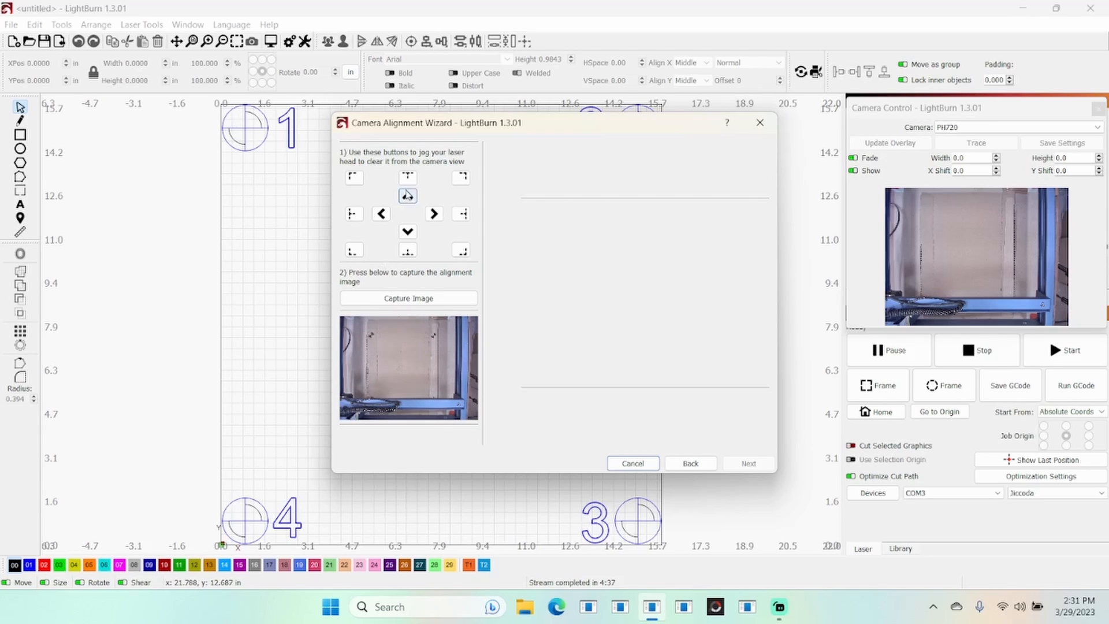
{"action": "left_click", "coordinate": [407, 196]}
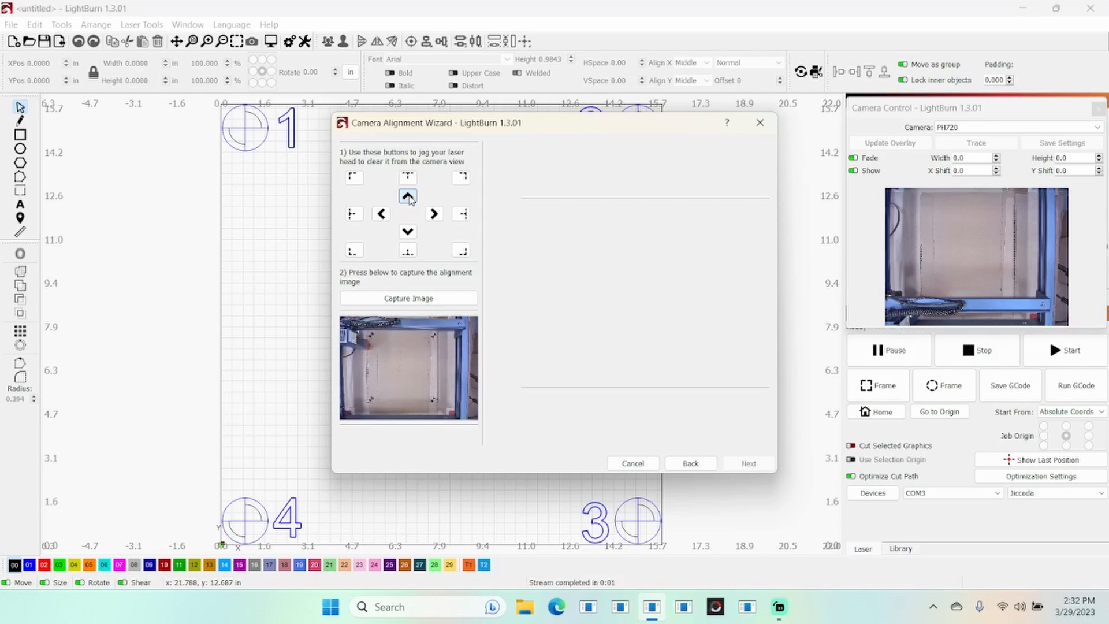
{"action": "left_click", "coordinate": [432, 214]}
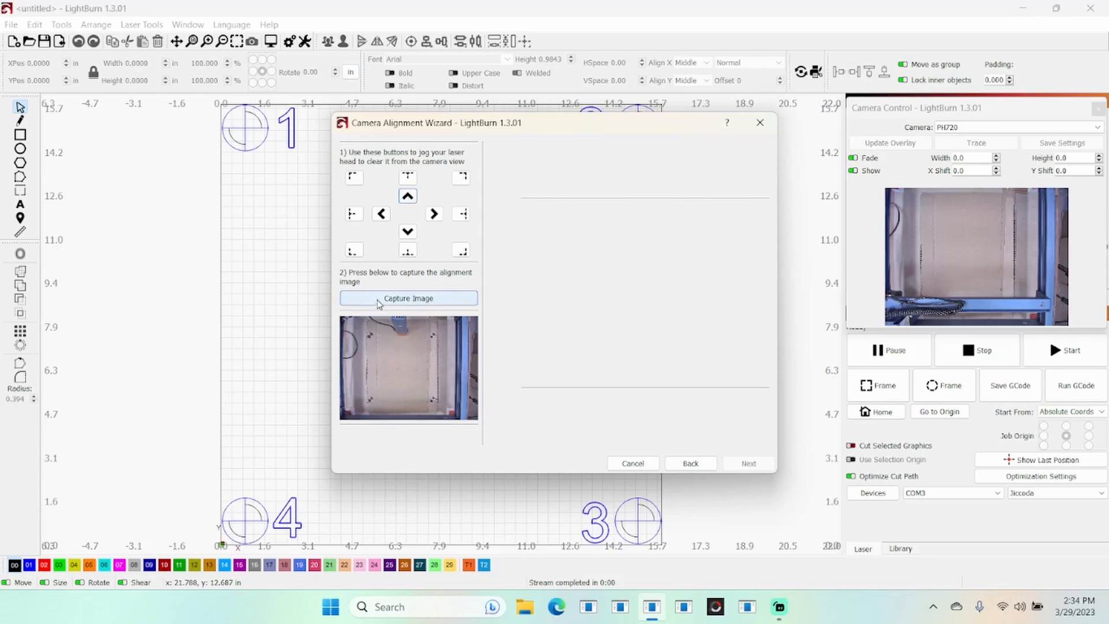
{"action": "left_click", "coordinate": [409, 298]}
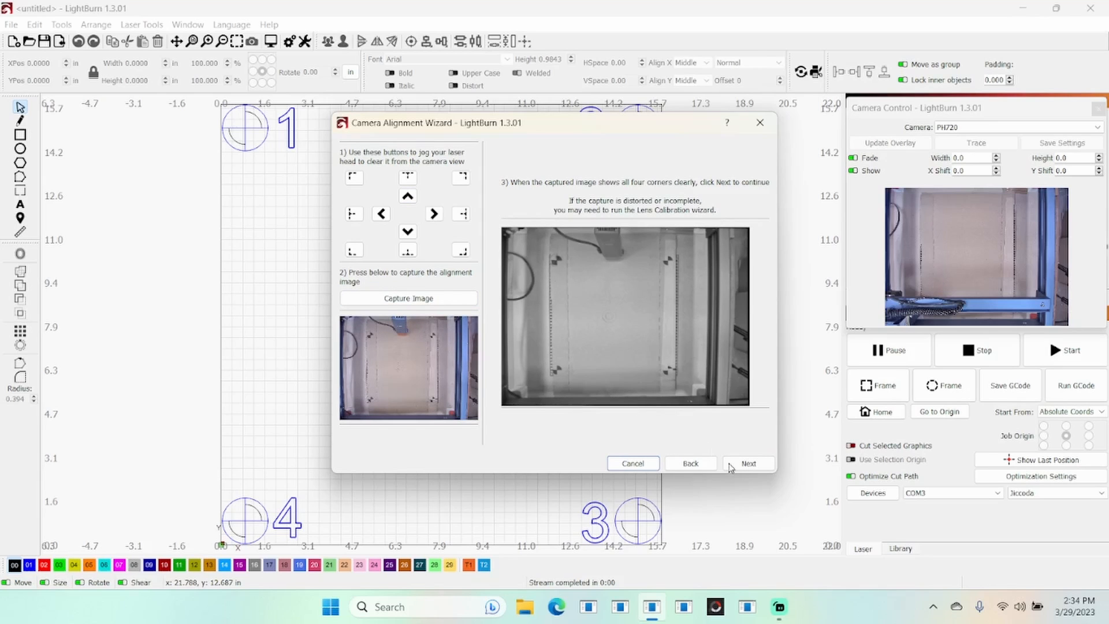
- Zoom into the captured image and mark corner marks 1, 2, 3 and 4 in order, then advance
{"action": "left_click", "coordinate": [748, 463]}
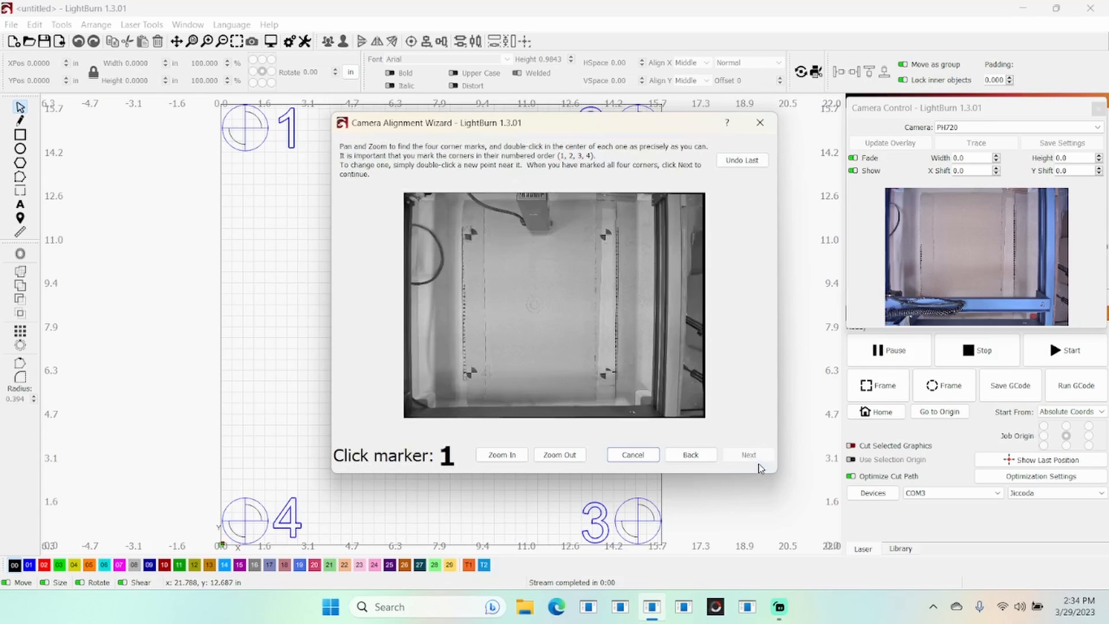
{"action": "mouse_move", "coordinate": [757, 467]}
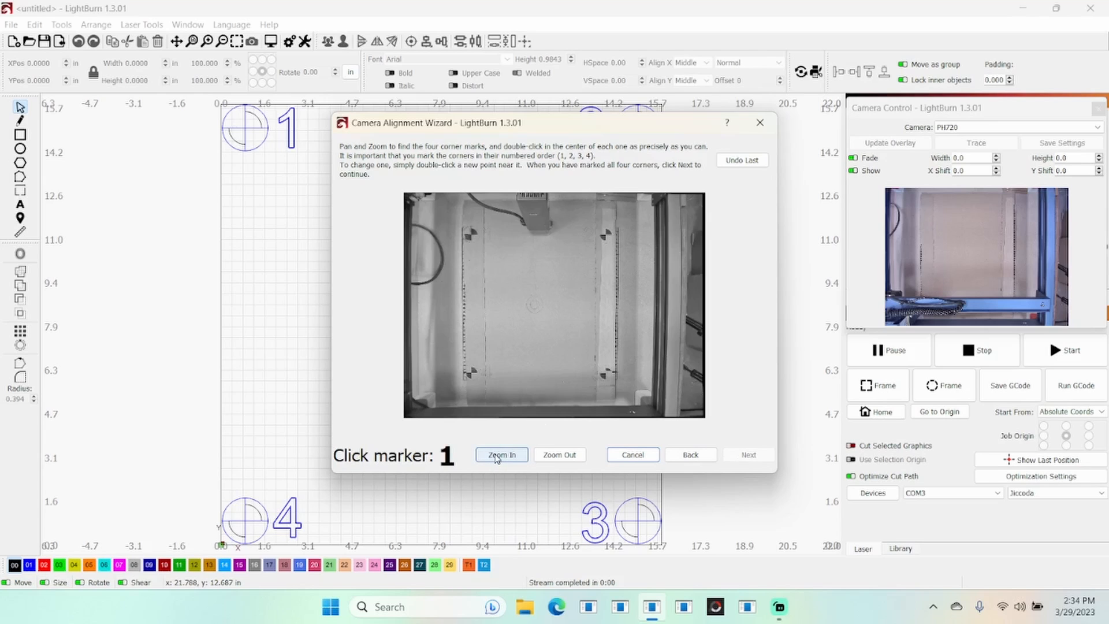
{"action": "left_click", "coordinate": [501, 454]}
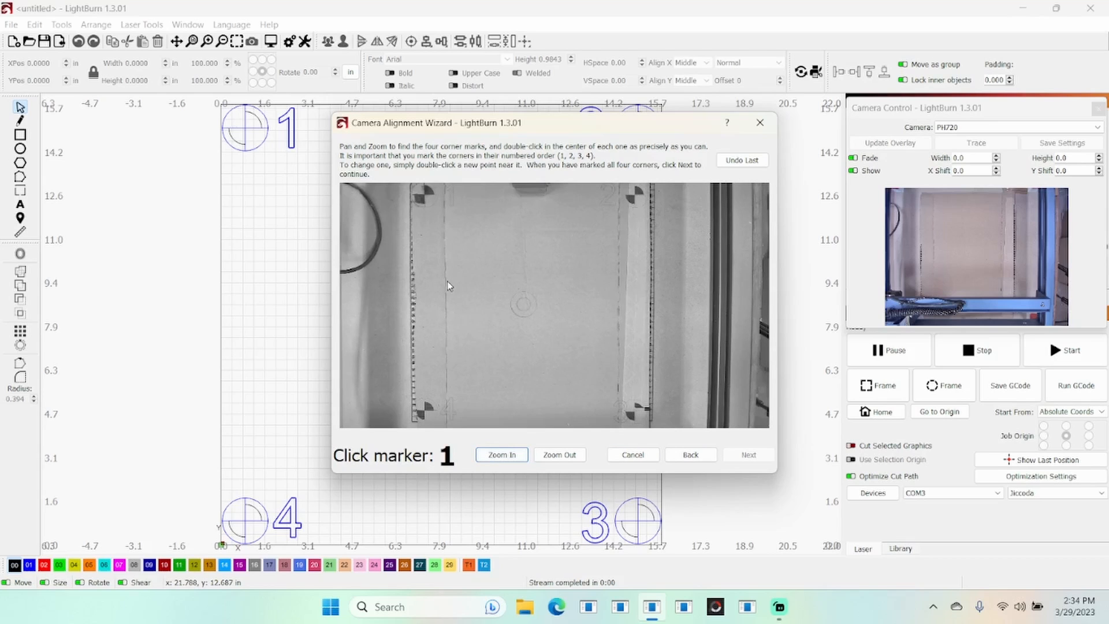
{"action": "double_click", "coordinate": [425, 191]}
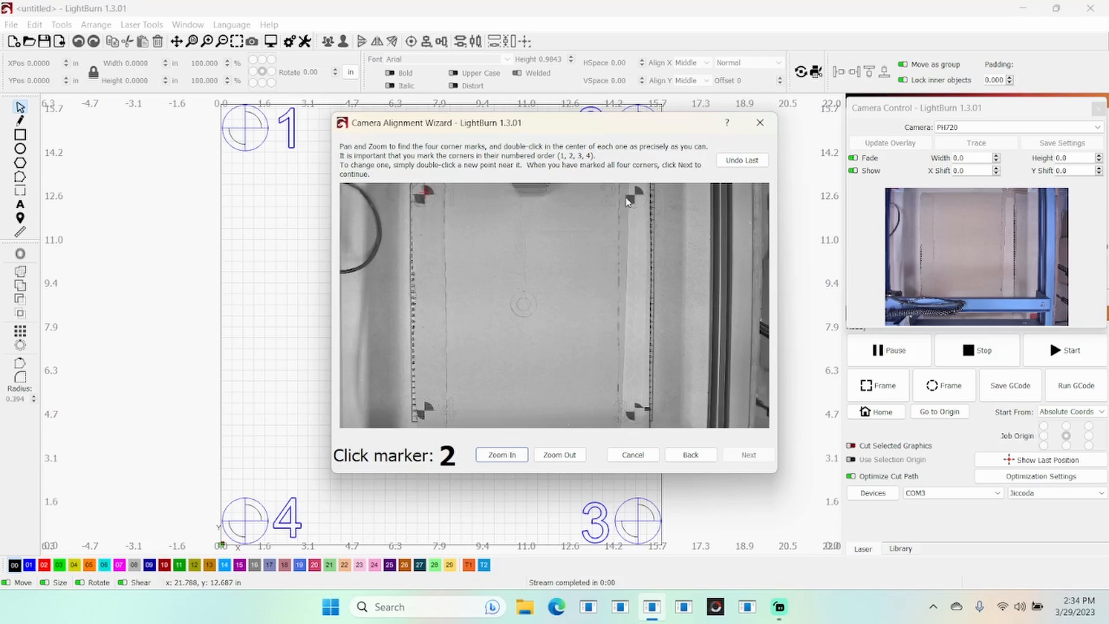
{"action": "double_click", "coordinate": [632, 195]}
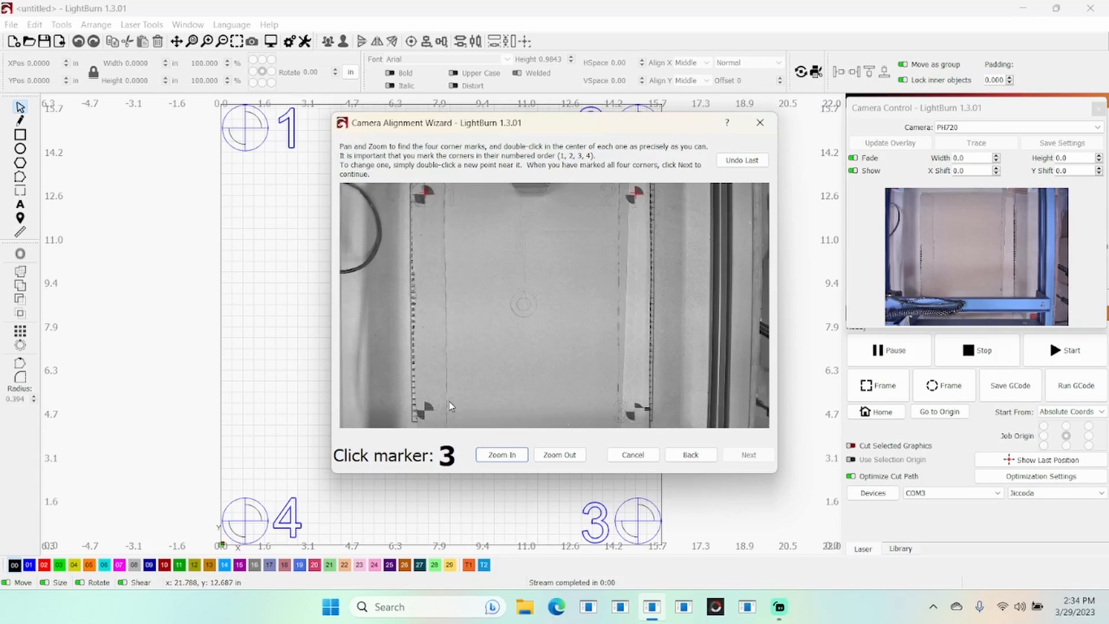
{"action": "mouse_move", "coordinate": [712, 430]}
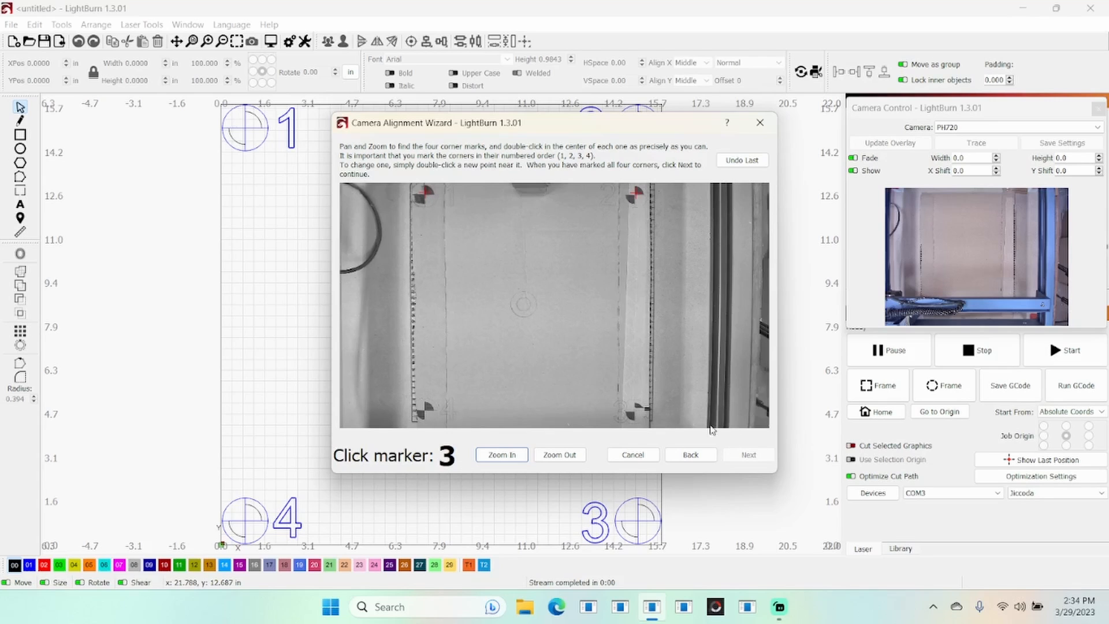
{"action": "mouse_move", "coordinate": [636, 415]}
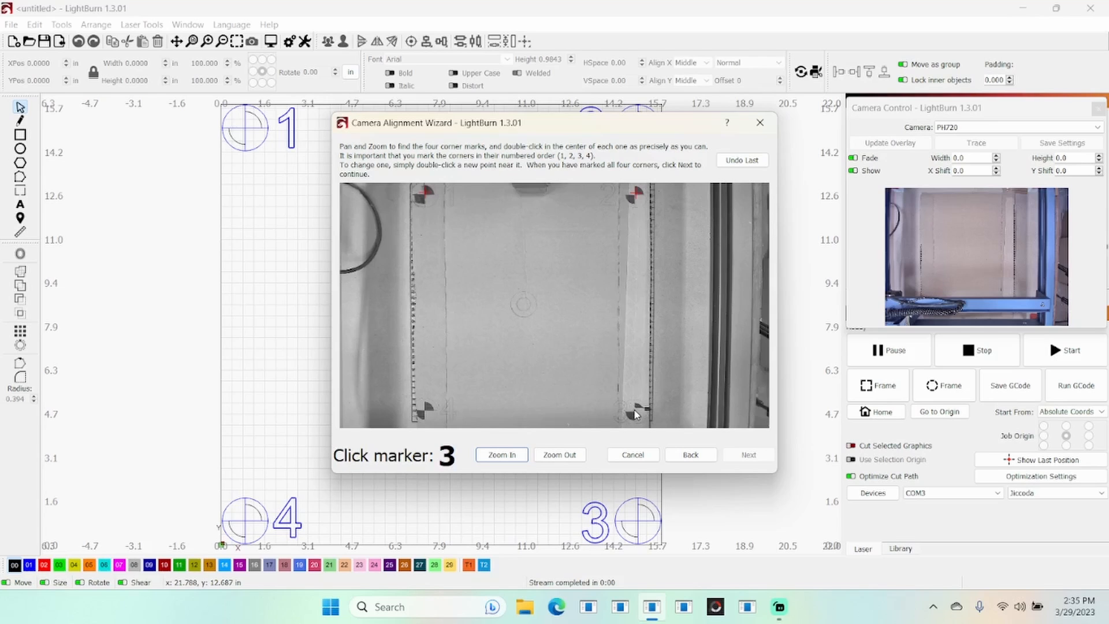
{"action": "double_click", "coordinate": [635, 406]}
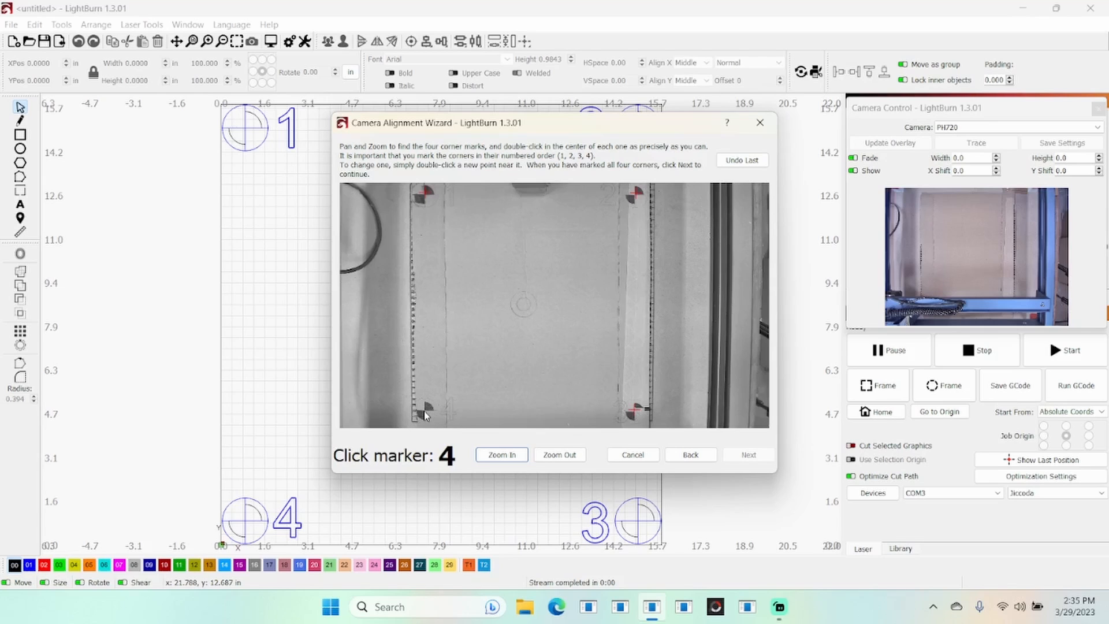
{"action": "double_click", "coordinate": [424, 415]}
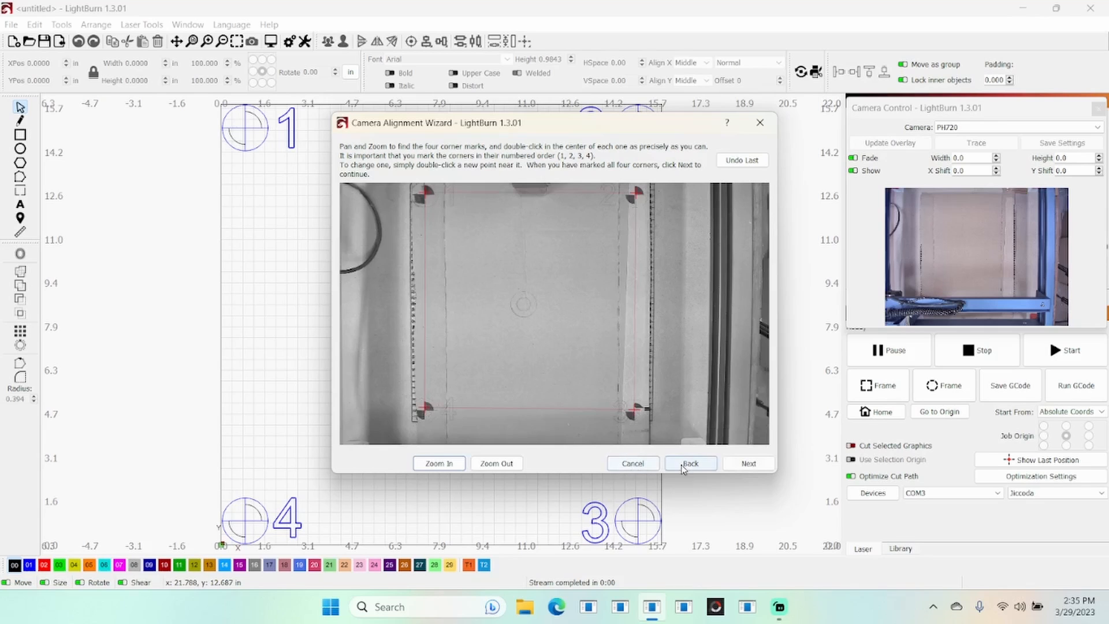
{"action": "left_click", "coordinate": [748, 464]}
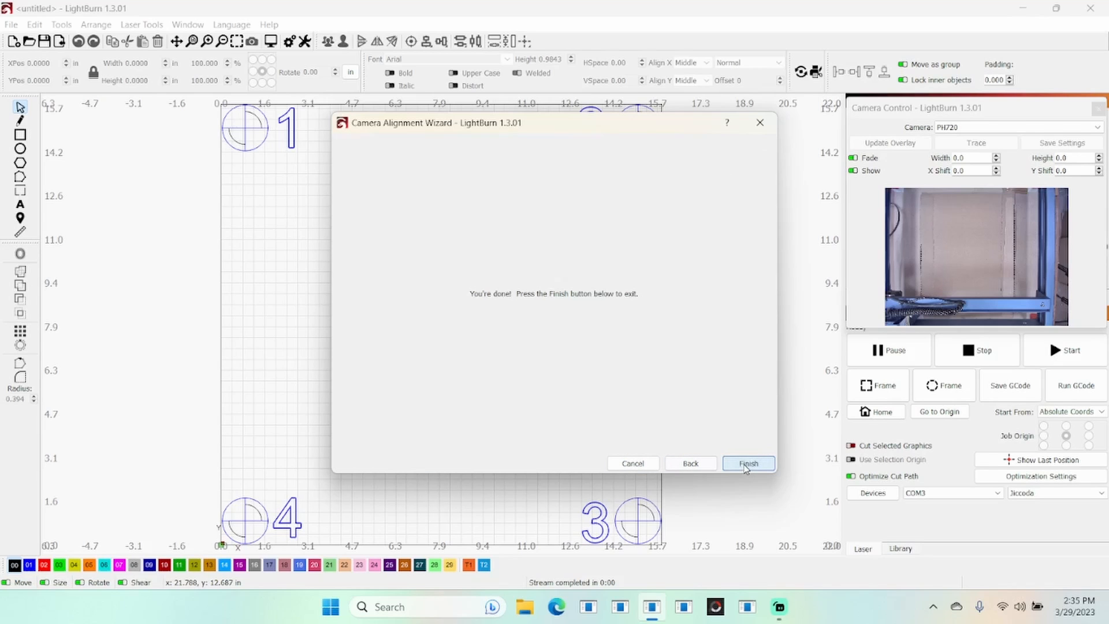
- Finish the Camera Alignment Wizard to return to the bed grid camera preview
{"action": "left_click", "coordinate": [747, 464]}
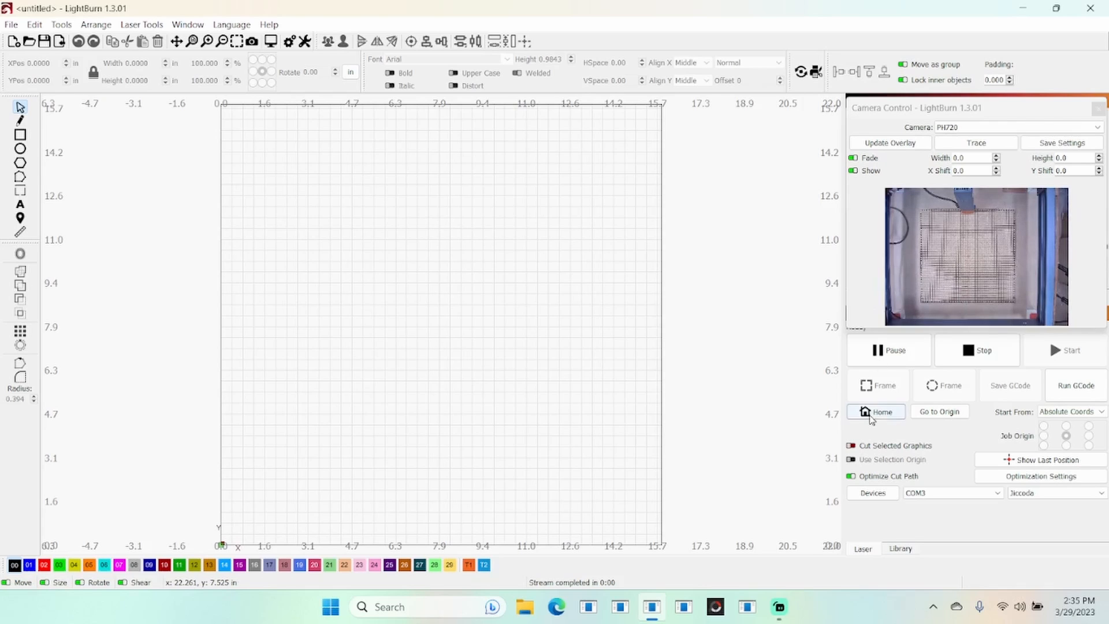
- Home the laser head and update the camera overlay across the workspace
{"action": "left_click", "coordinate": [876, 410]}
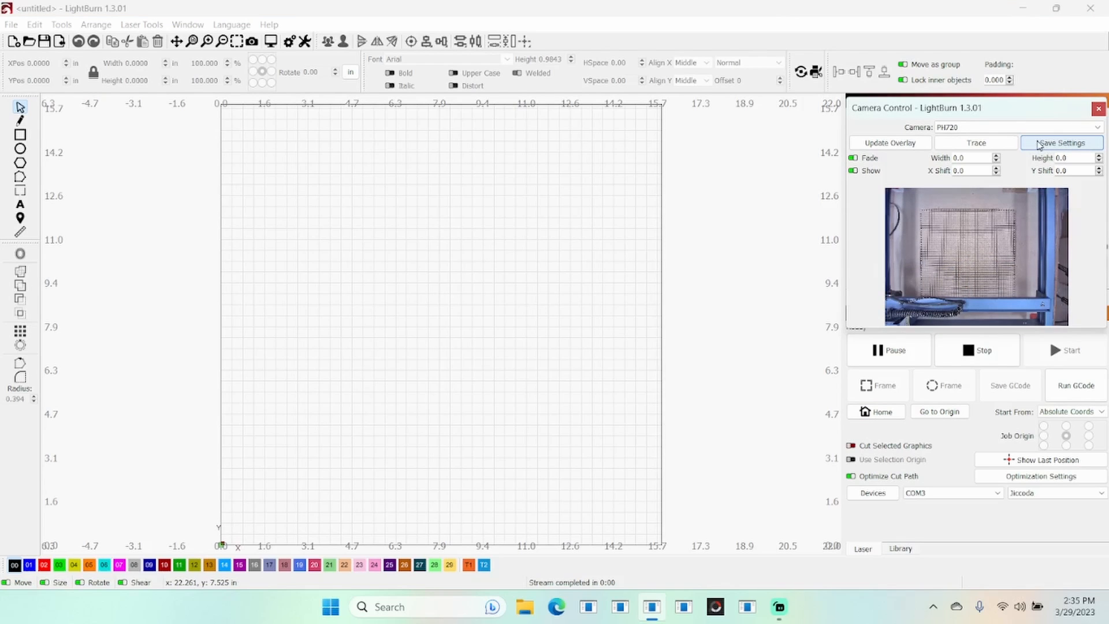
{"action": "mouse_move", "coordinate": [906, 193]}
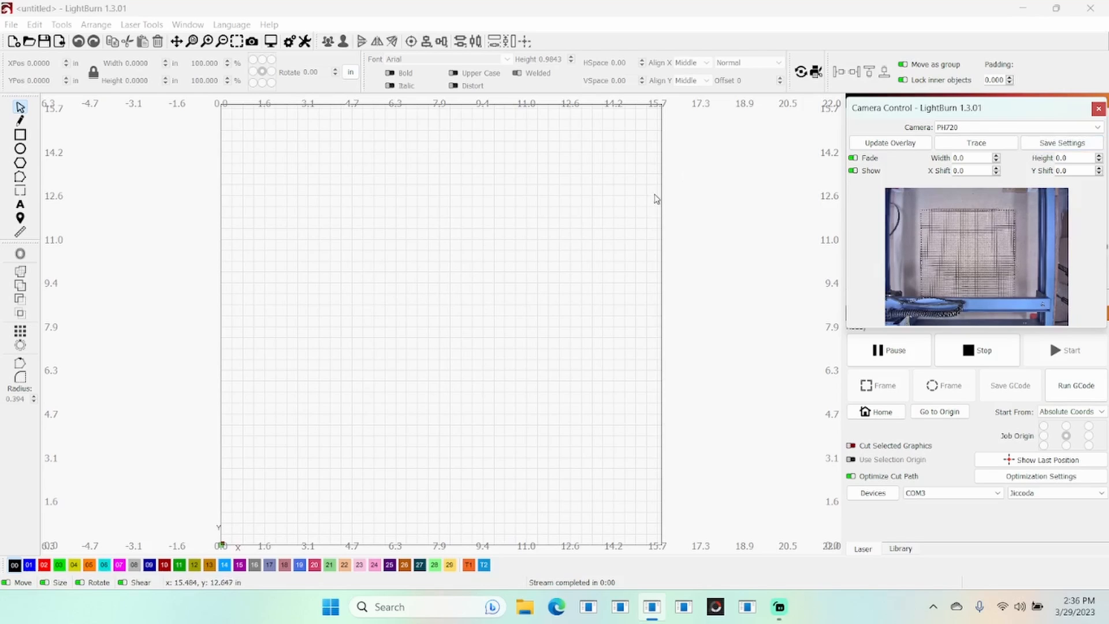
{"action": "left_click", "coordinate": [890, 143]}
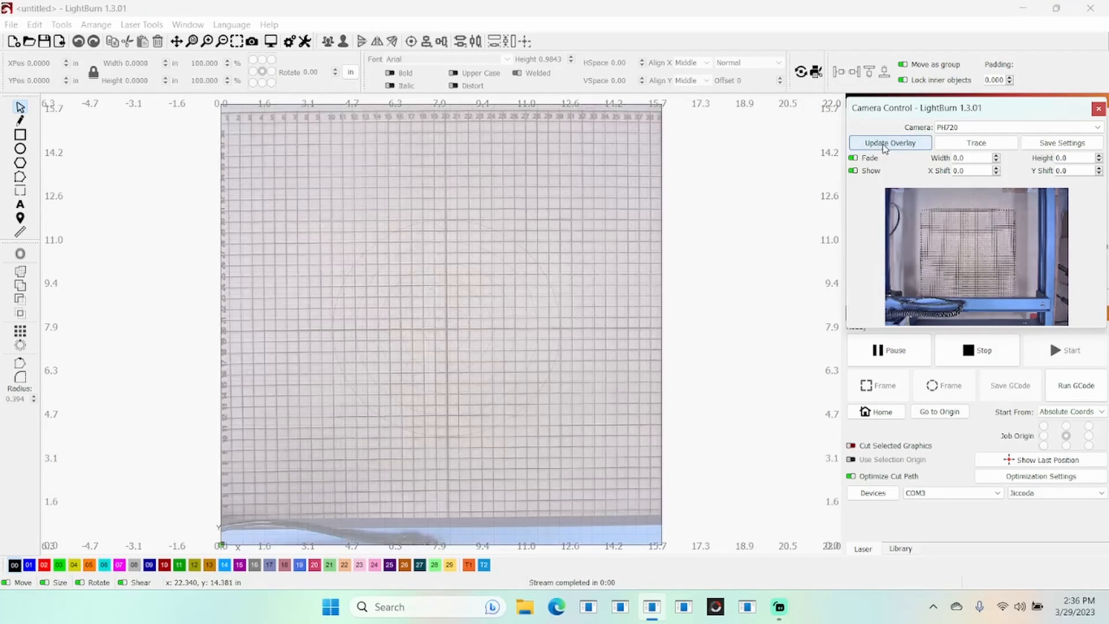
{"action": "left_click", "coordinate": [889, 142]}
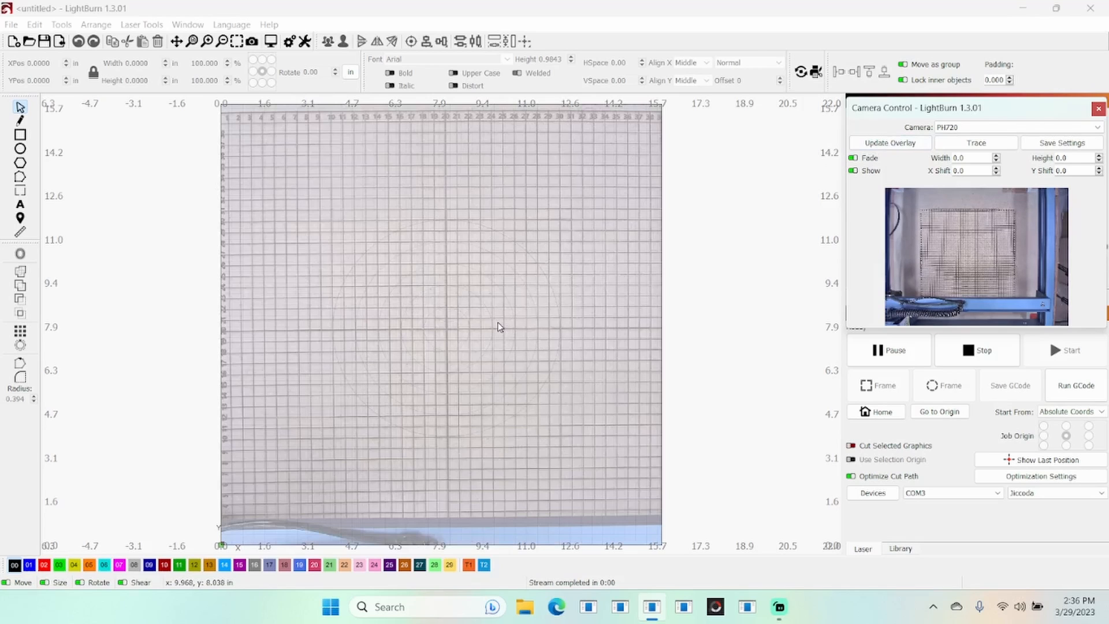